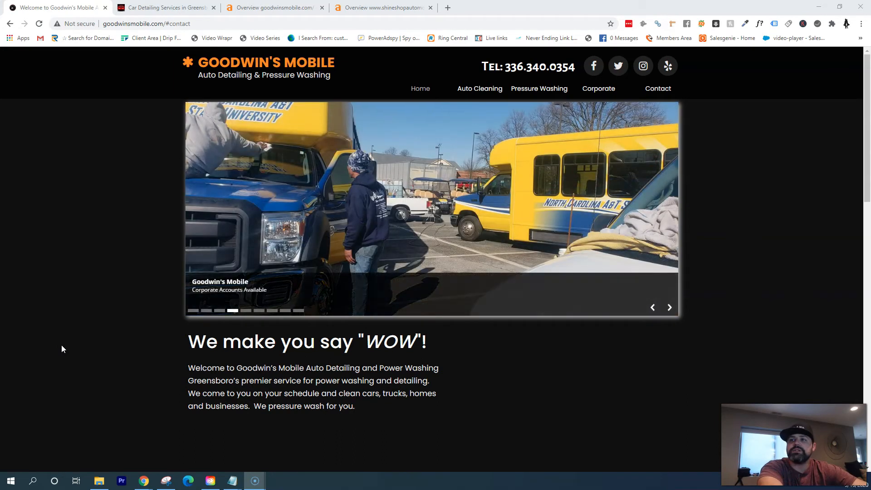
mouse_move(125, 326)
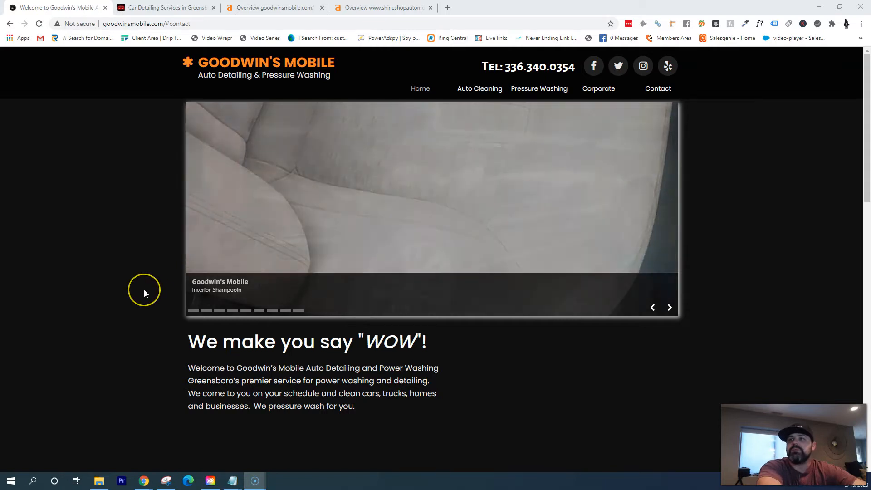
Scroll through Shine Shop Automotive's homepage, ending at the top with its logo and featured car photo
scroll(down, 3)
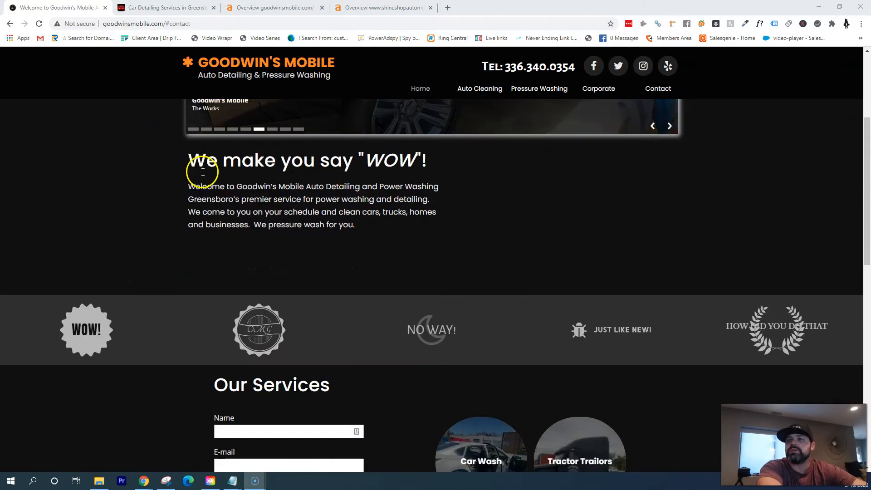
scroll(down, 3)
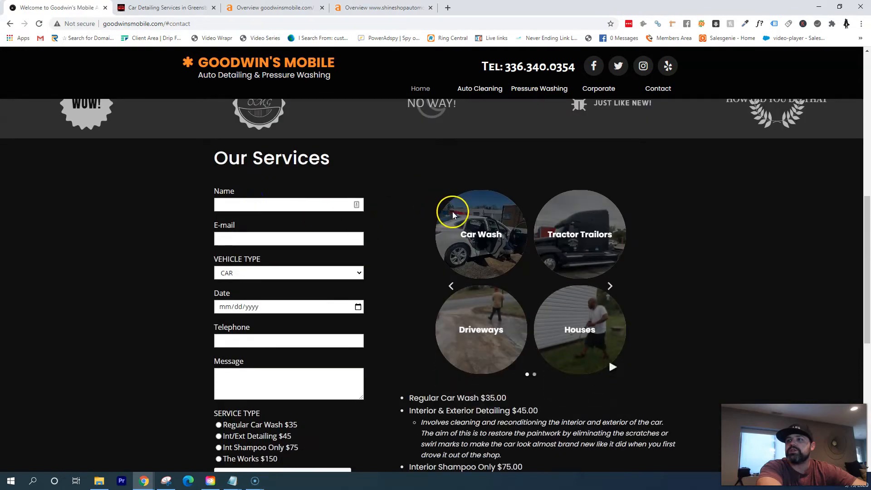
mouse_move(452, 239)
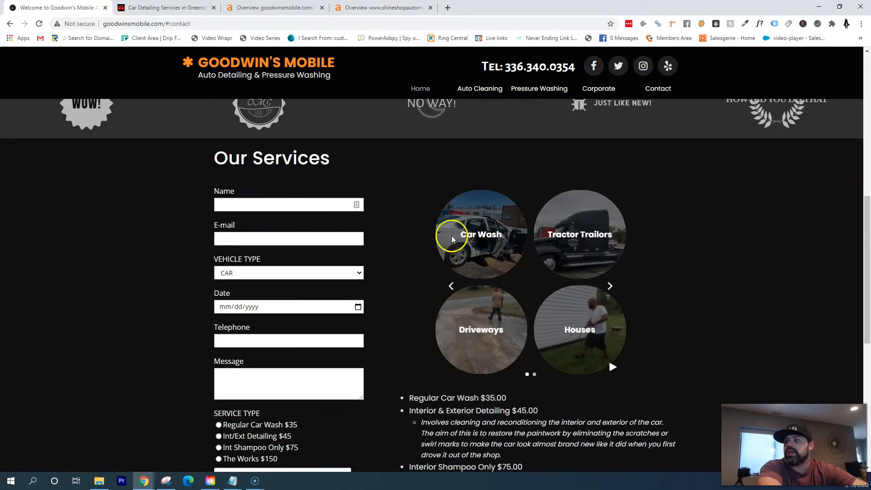
scroll(down, 3)
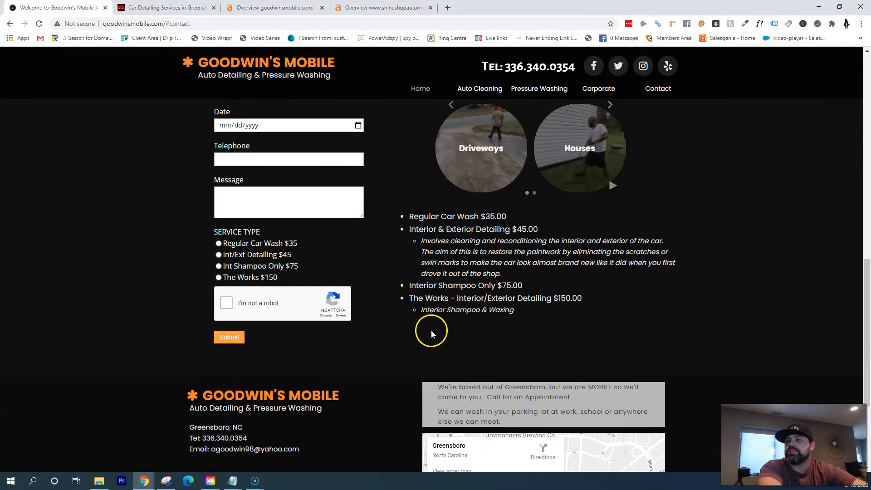
scroll(down, 3)
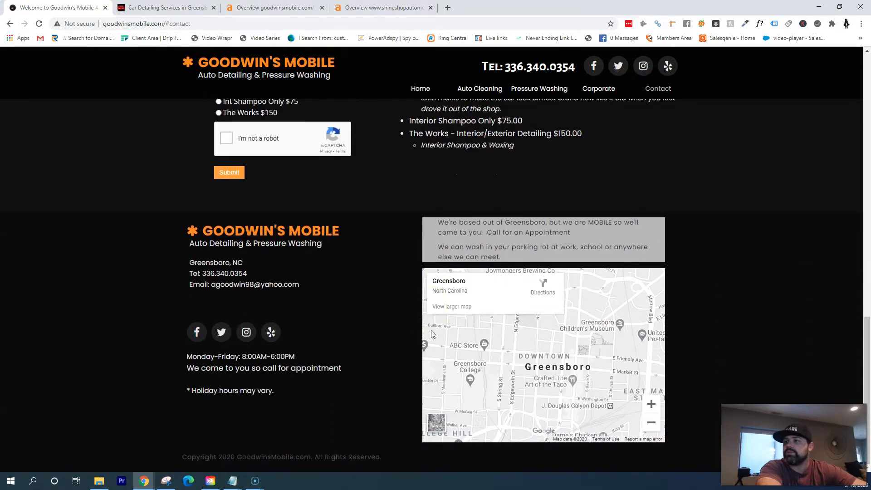
scroll(up, 3)
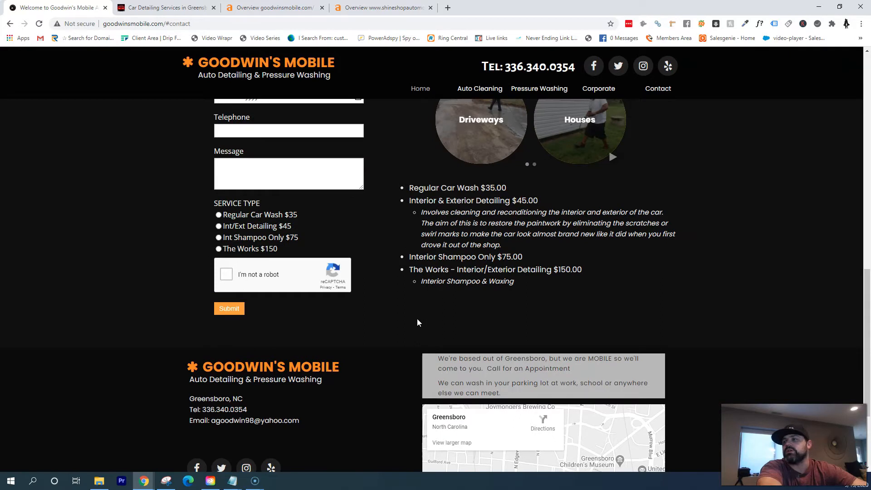
scroll(up, 3)
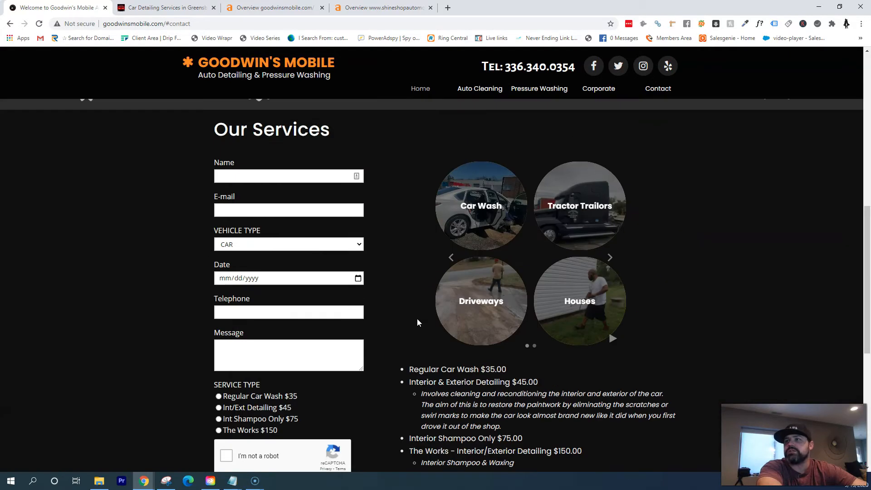
scroll(up, 3)
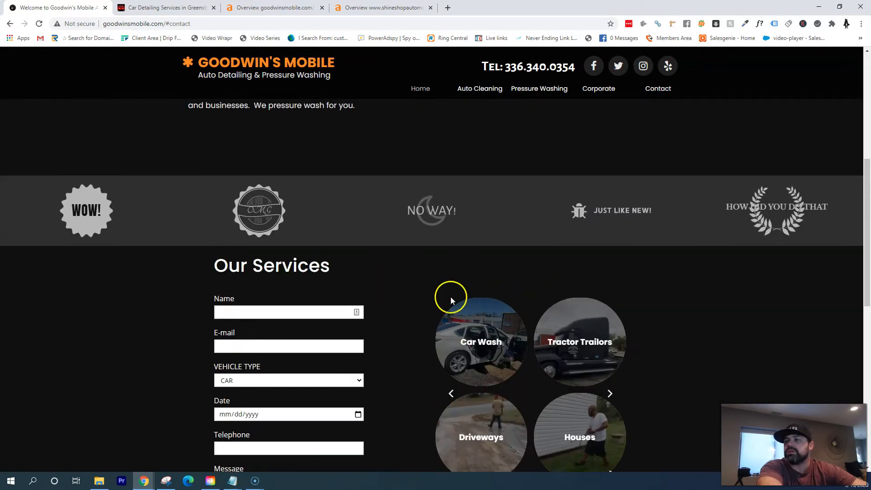
mouse_move(487, 276)
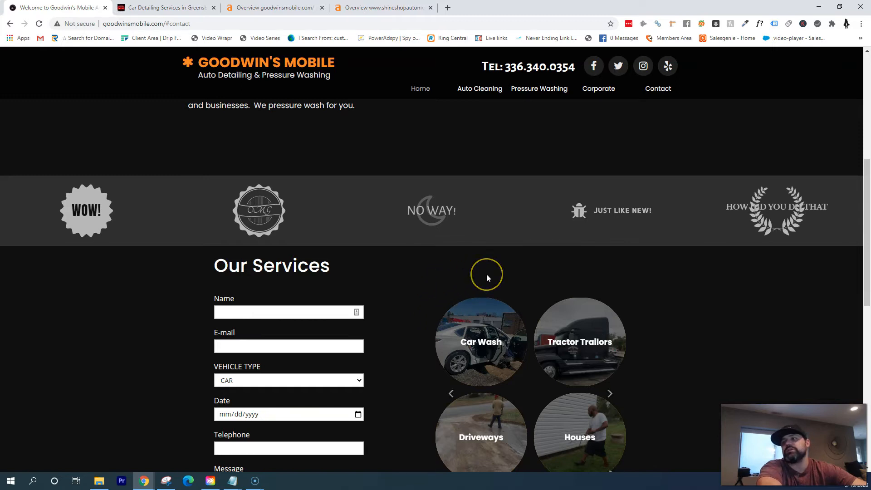
mouse_move(487, 278)
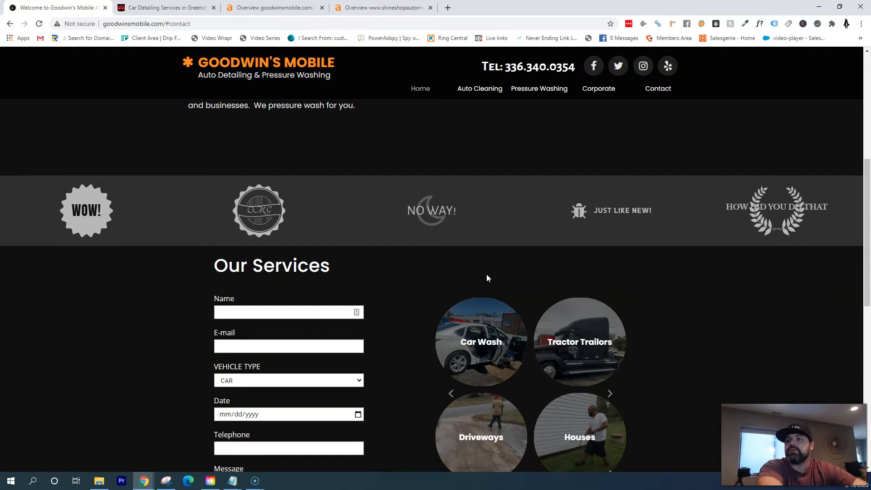
scroll(down, 3)
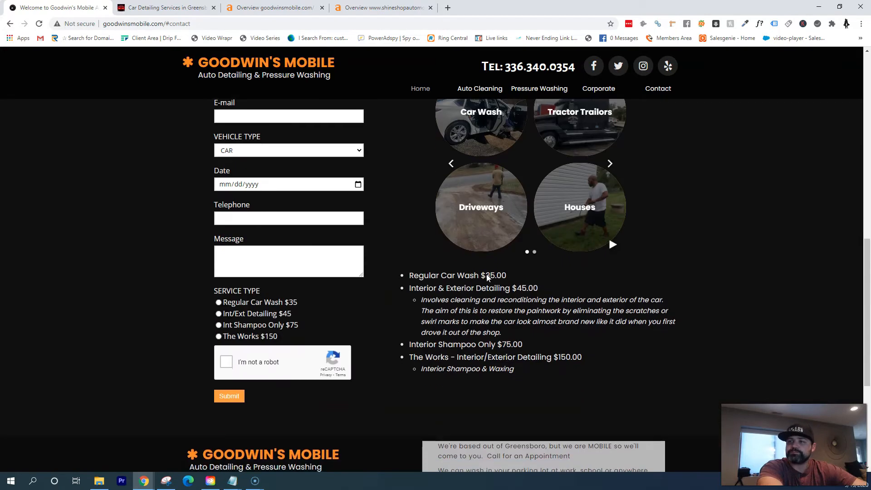
scroll(down, 3)
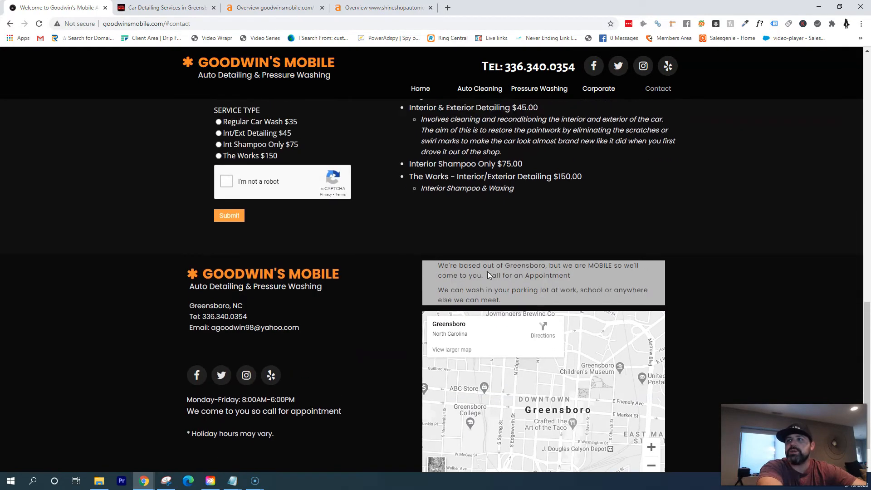
scroll(up, 3)
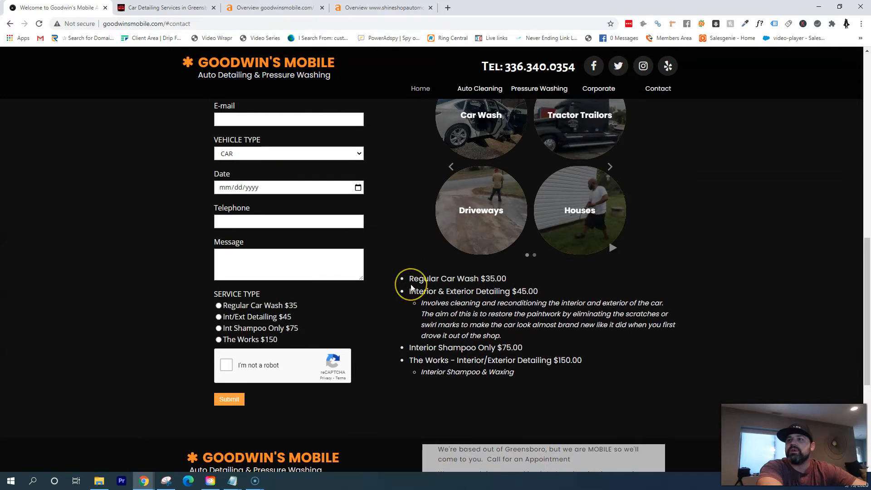
mouse_move(475, 314)
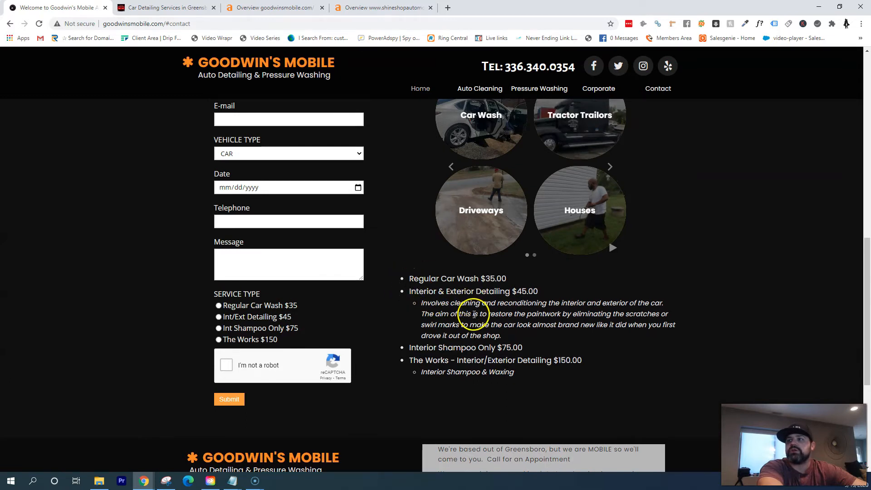
mouse_move(466, 331)
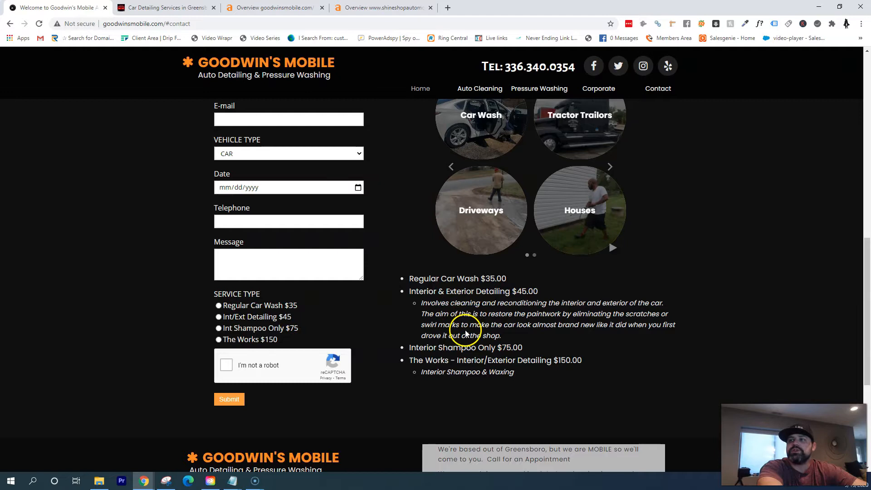
scroll(up, 3)
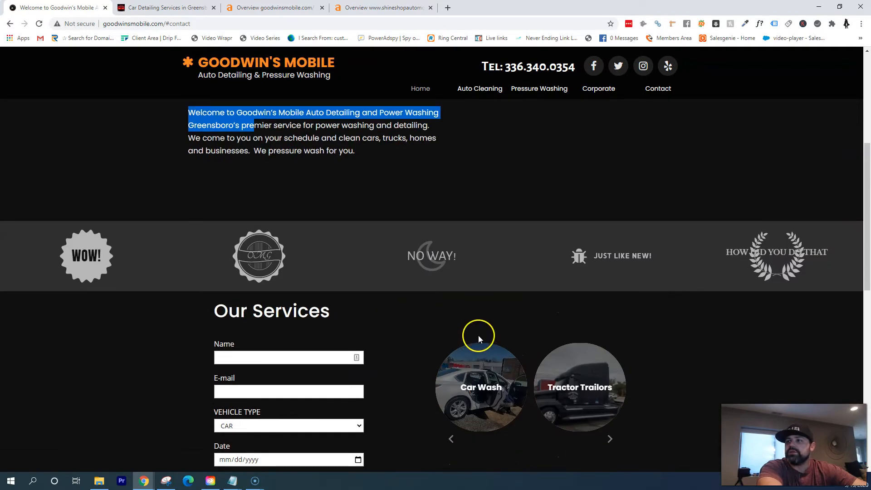
scroll(up, 3)
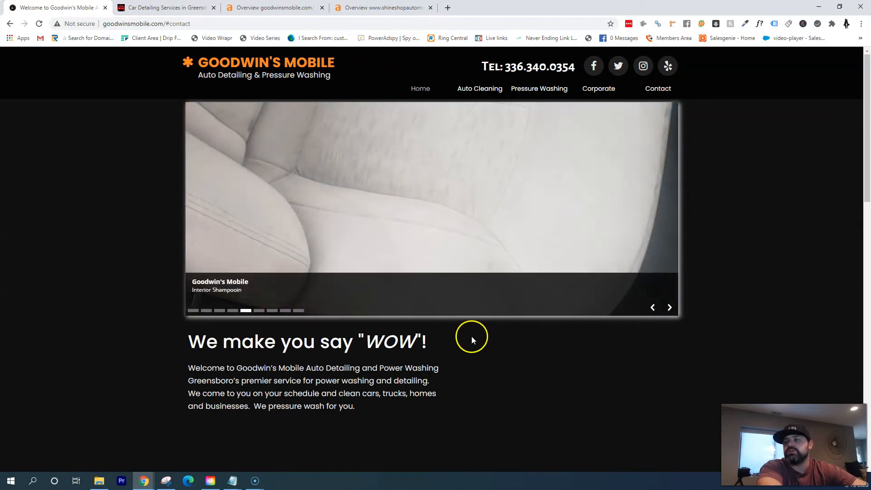
scroll(down, 3)
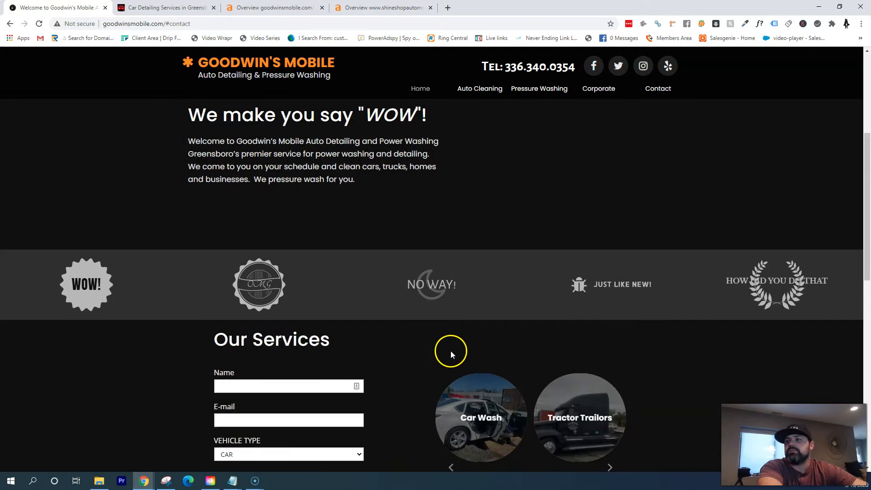
scroll(down, 3)
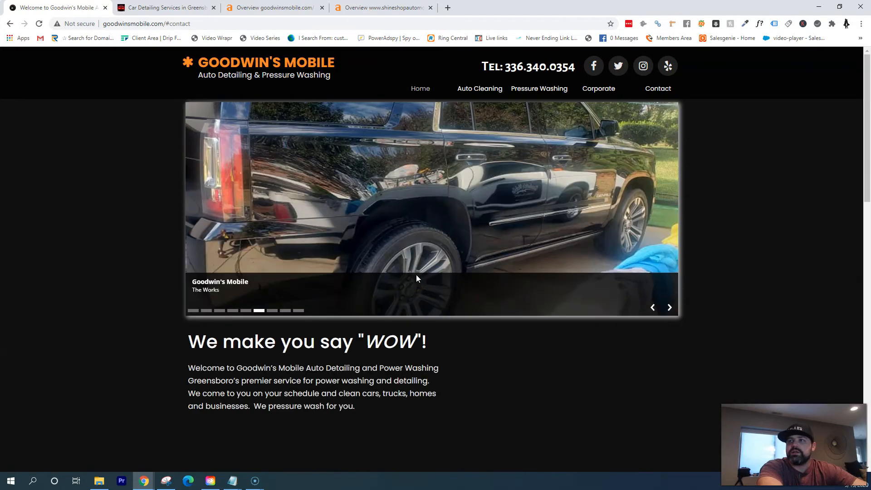
scroll(down, 3)
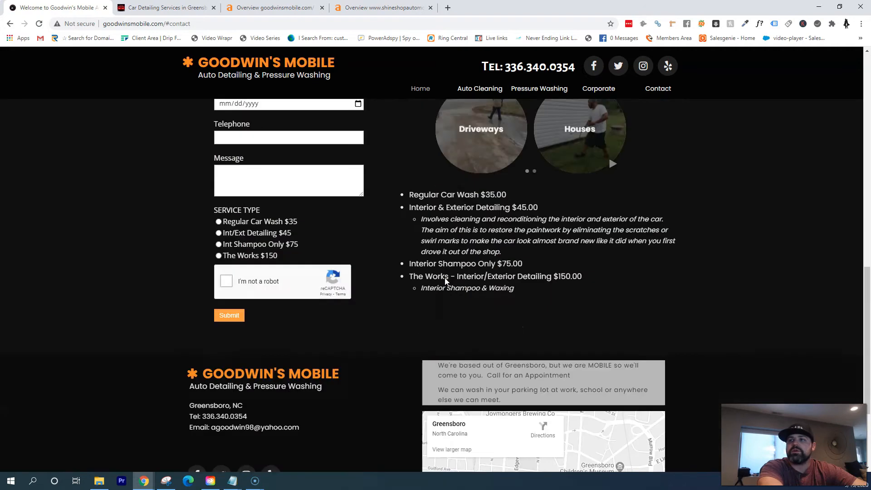
scroll(up, 3)
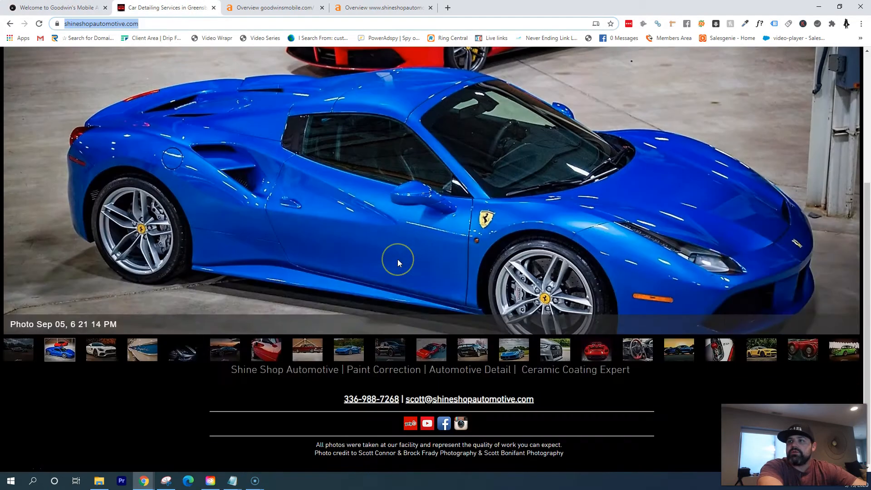
scroll(up, 3)
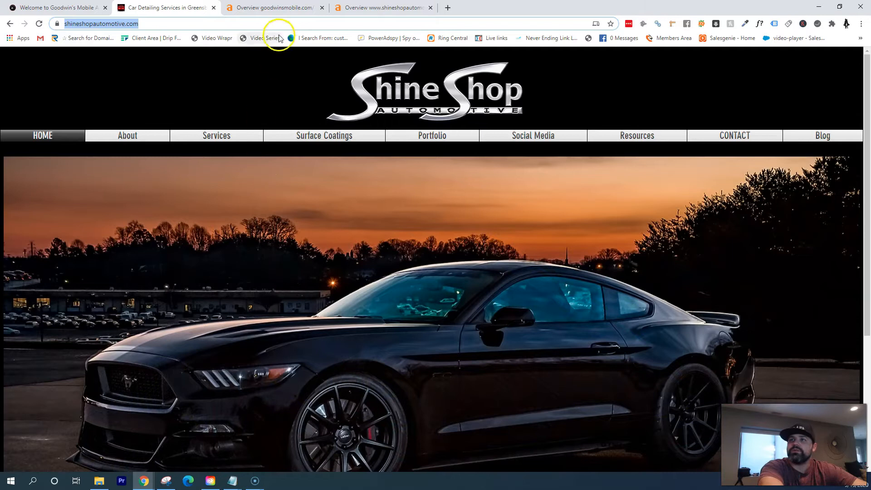
Show goodwinsmobile.com's Ahrefs overview with DR 0.1, 2 backlinks and 3 organic keywords
click(272, 8)
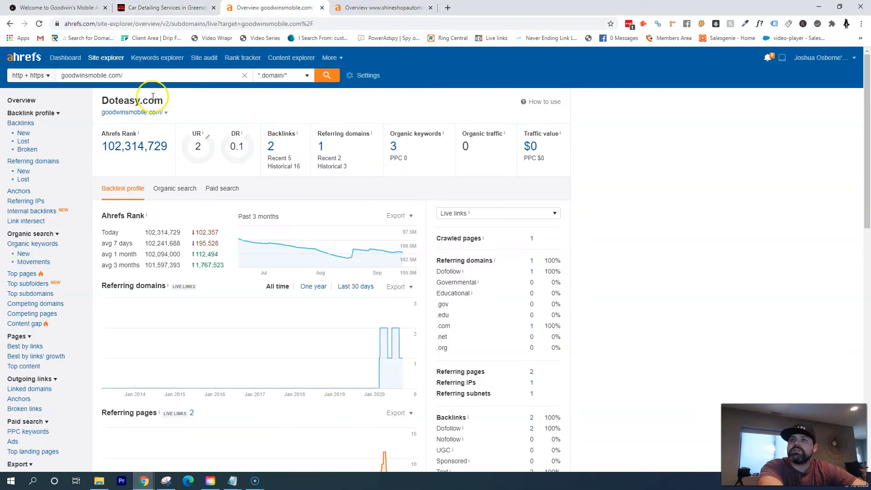
mouse_move(26, 70)
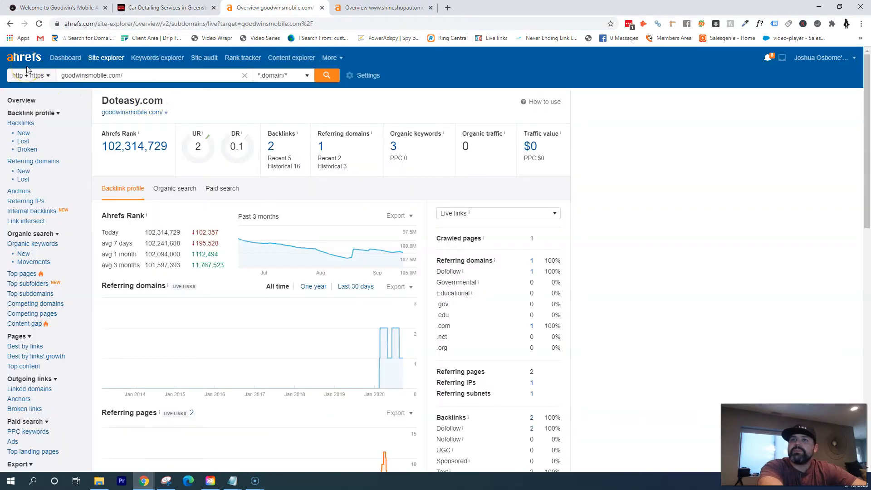
mouse_move(118, 160)
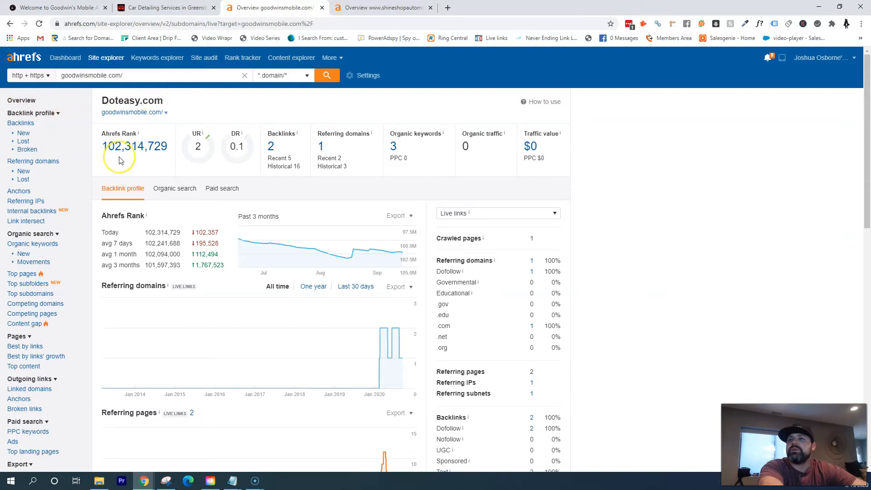
mouse_move(119, 159)
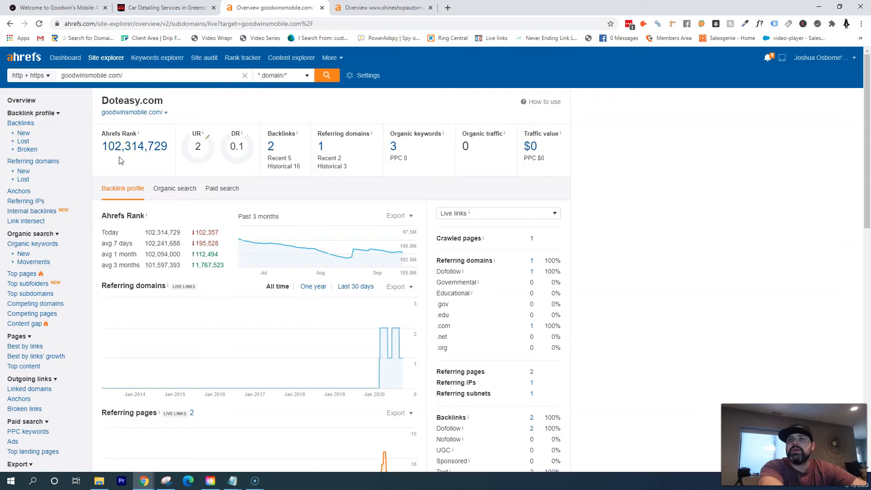
mouse_move(380, 153)
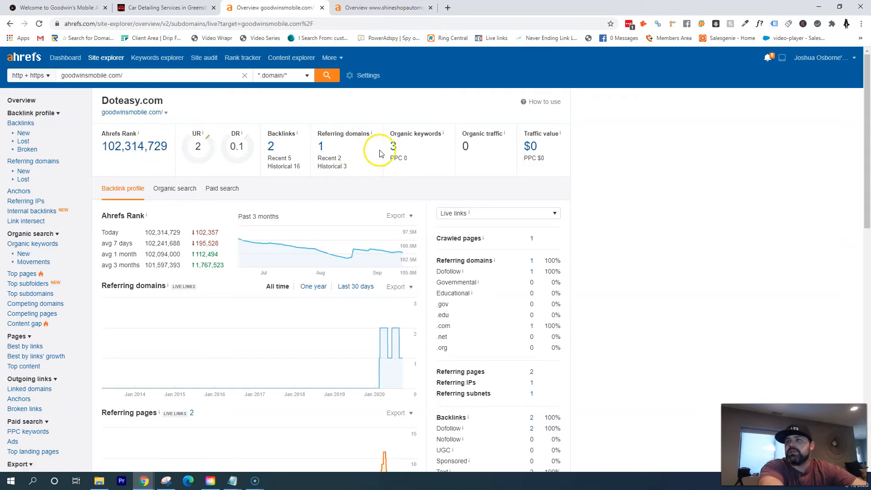
mouse_move(394, 147)
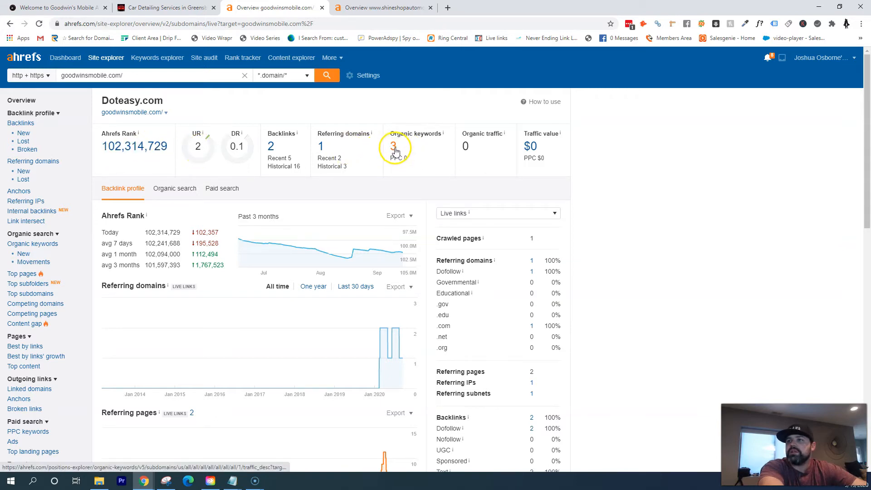
click(393, 147)
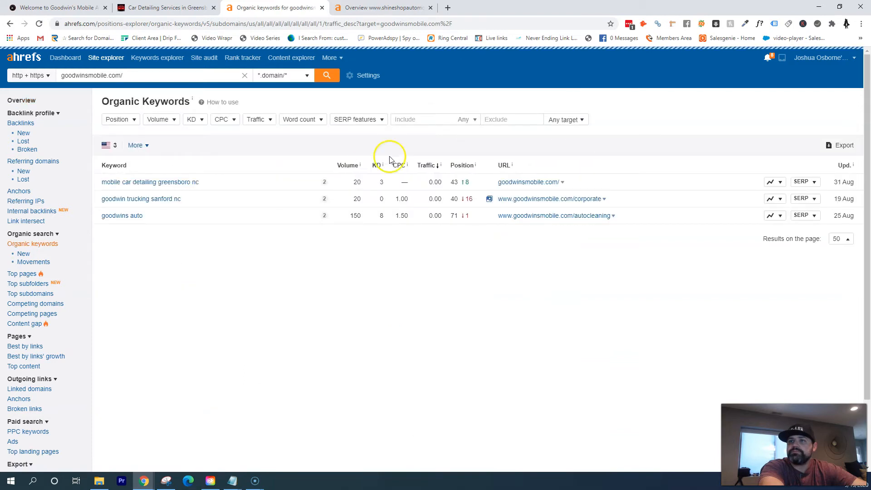
mouse_move(141, 198)
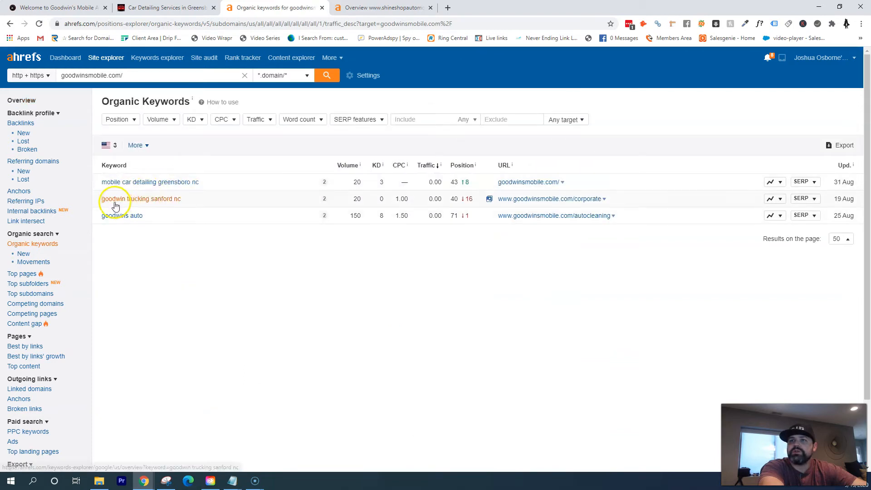
mouse_move(183, 209)
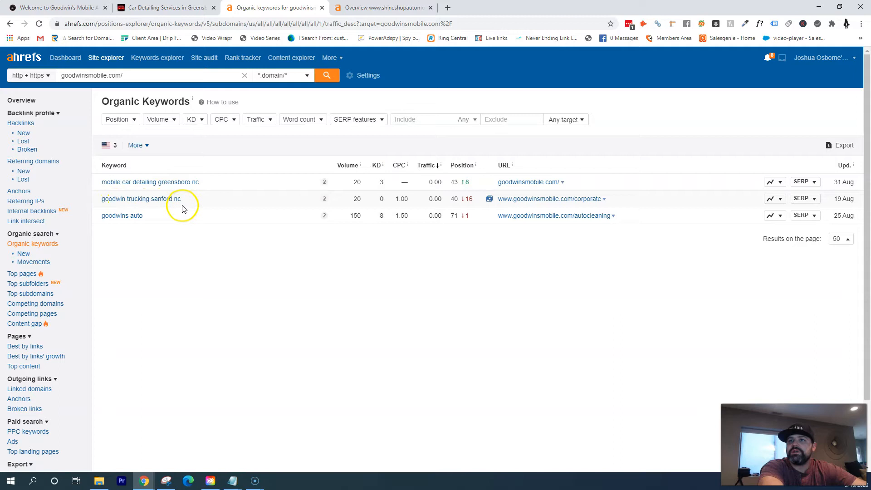
mouse_move(116, 191)
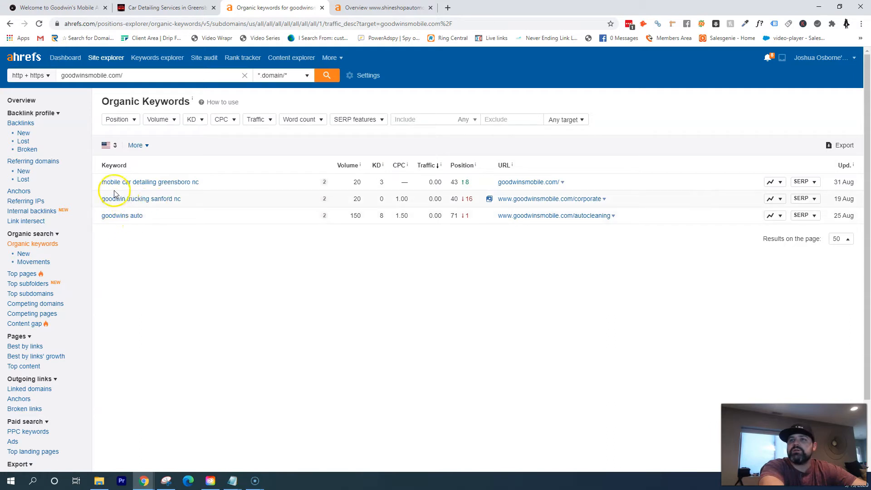
mouse_move(193, 189)
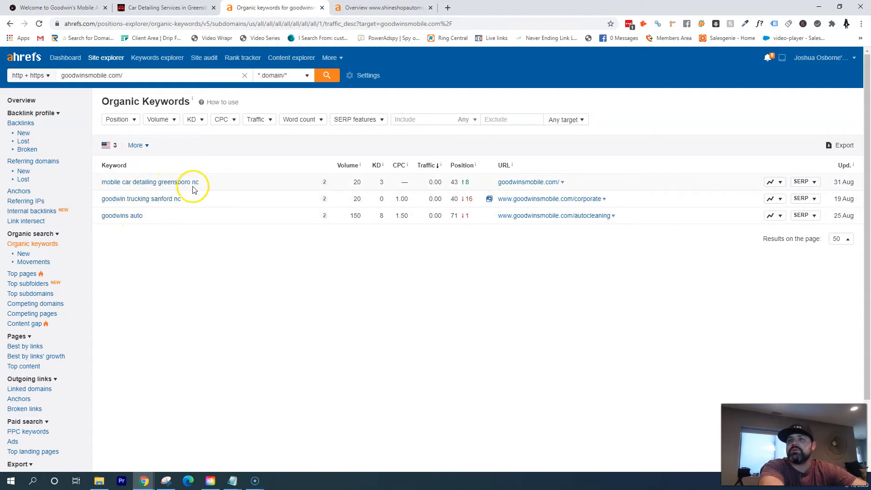
mouse_move(413, 186)
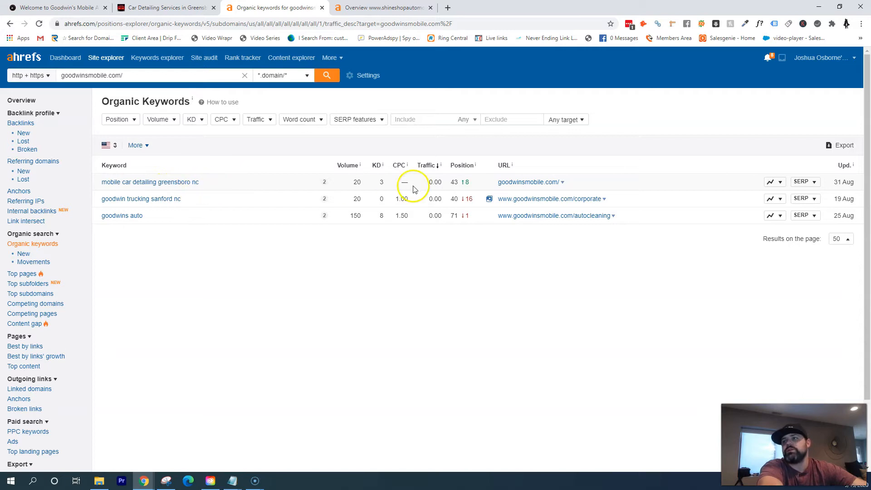
mouse_move(150, 181)
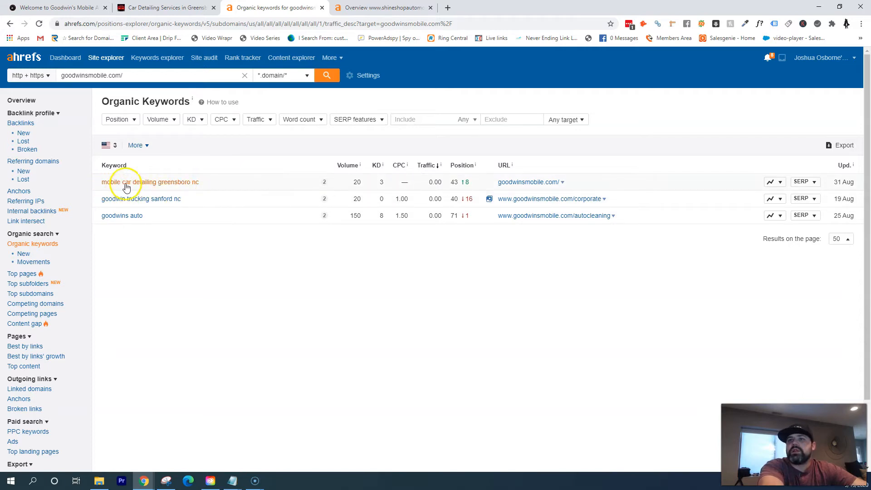
mouse_move(149, 189)
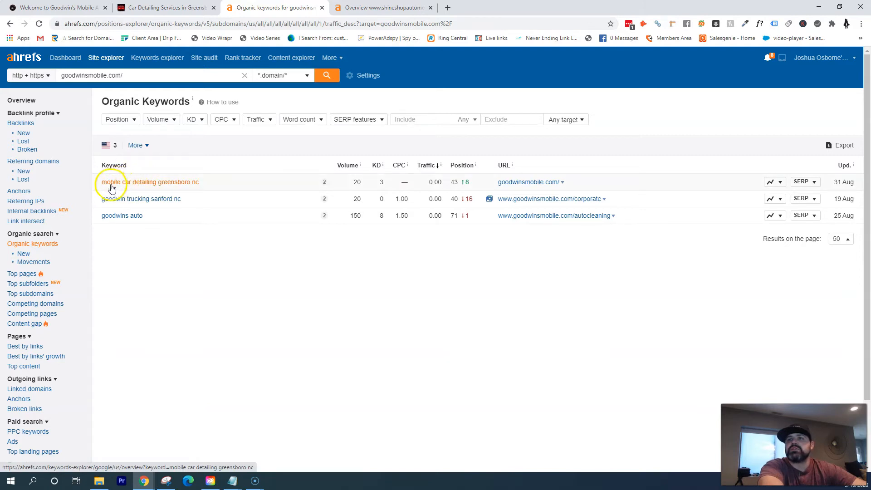
mouse_move(165, 188)
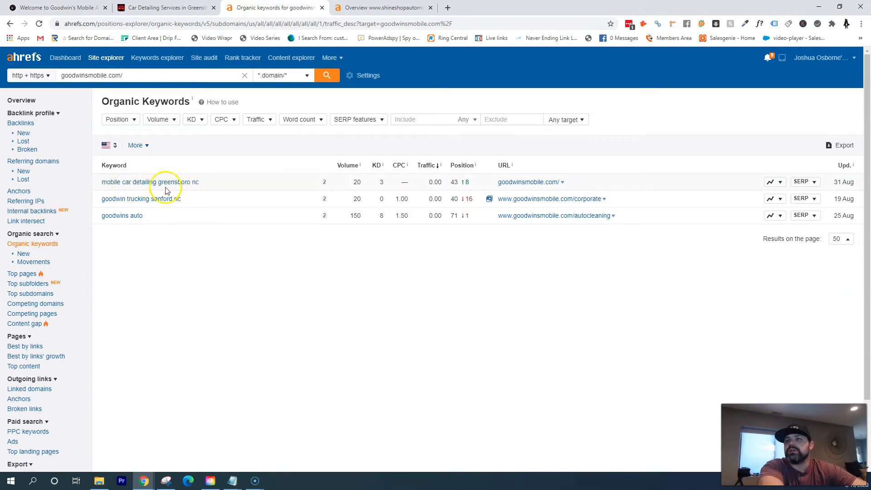
mouse_move(86, 91)
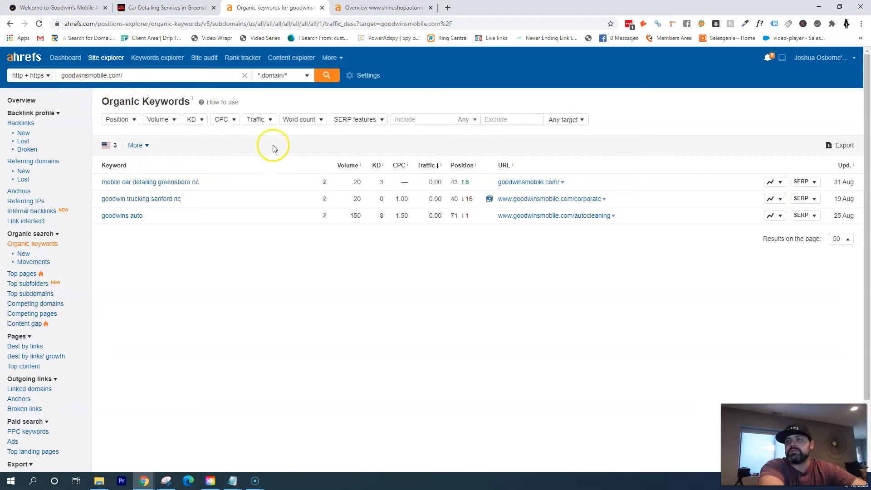
mouse_move(453, 183)
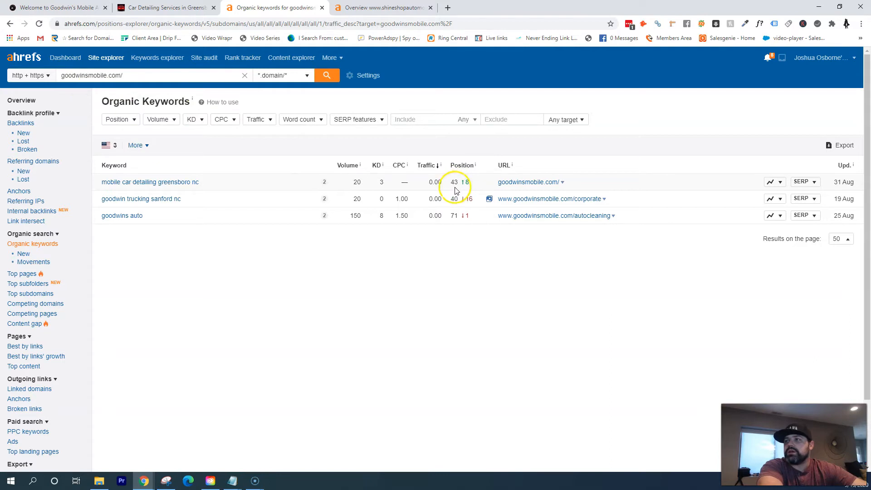
mouse_move(456, 189)
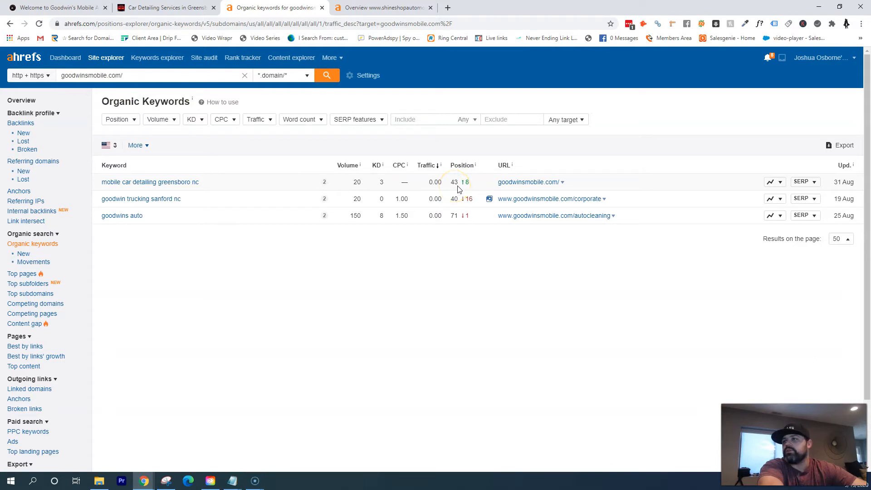
mouse_move(481, 200)
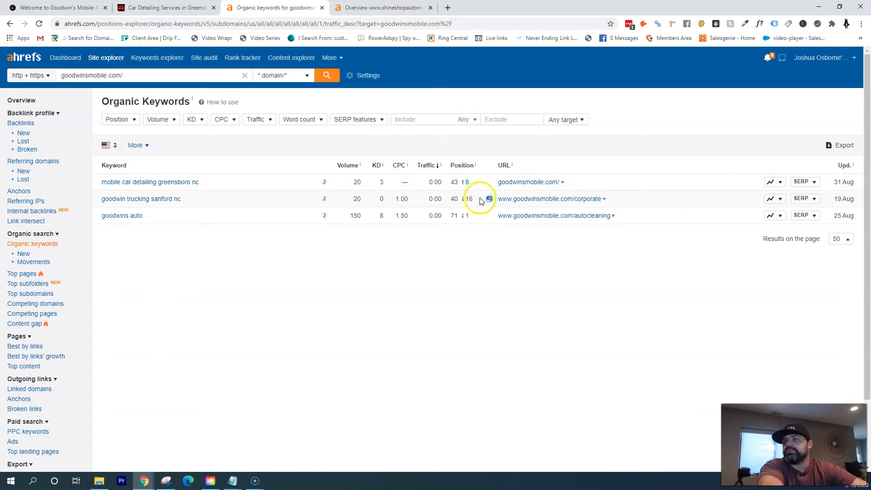
mouse_move(454, 182)
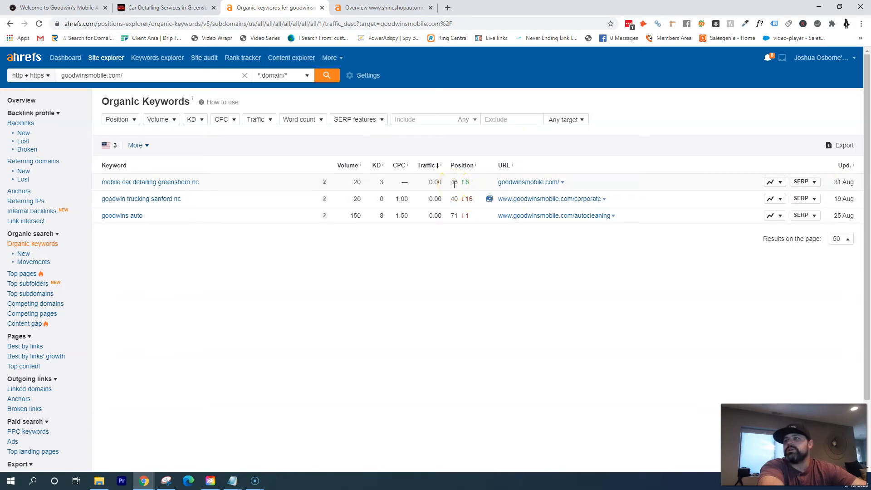
mouse_move(451, 185)
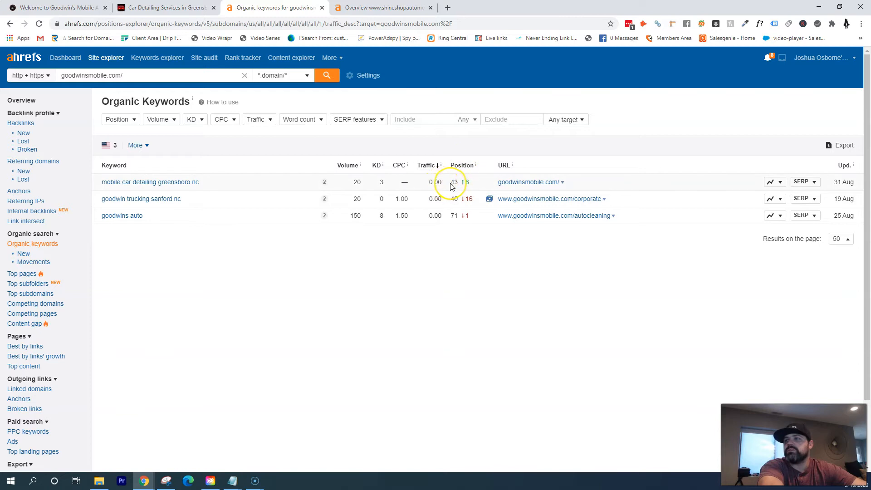
mouse_move(451, 186)
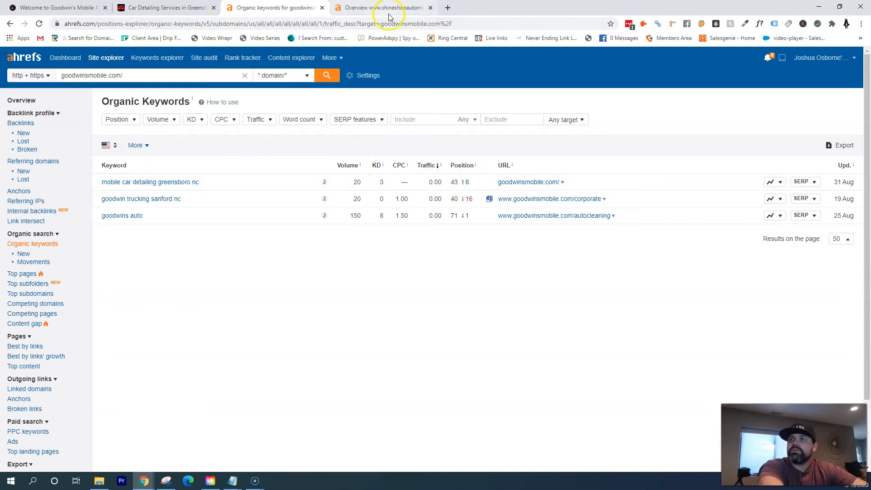
Search Google for 'car detailing greensboro' in a new tab
click(554, 7)
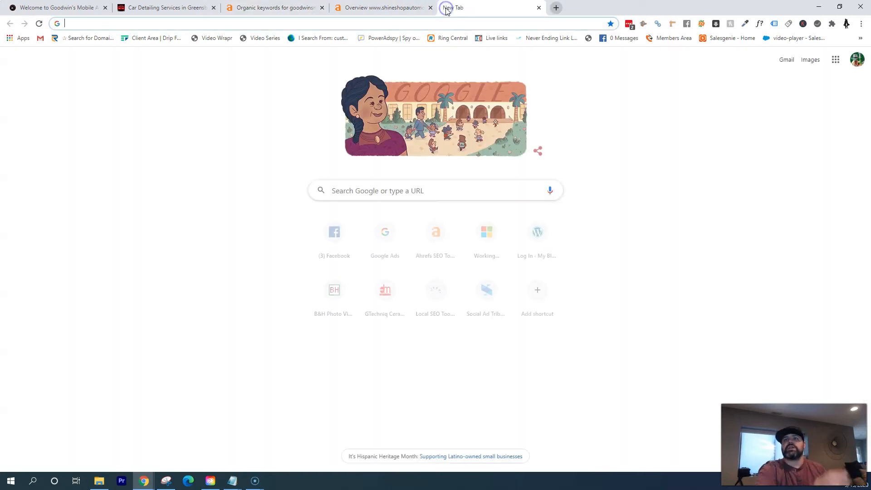
text(car t)
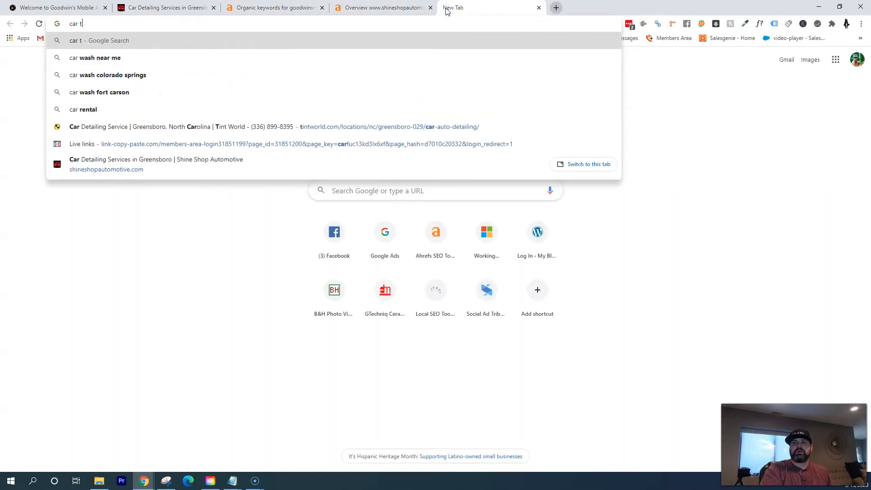
text(detailing)
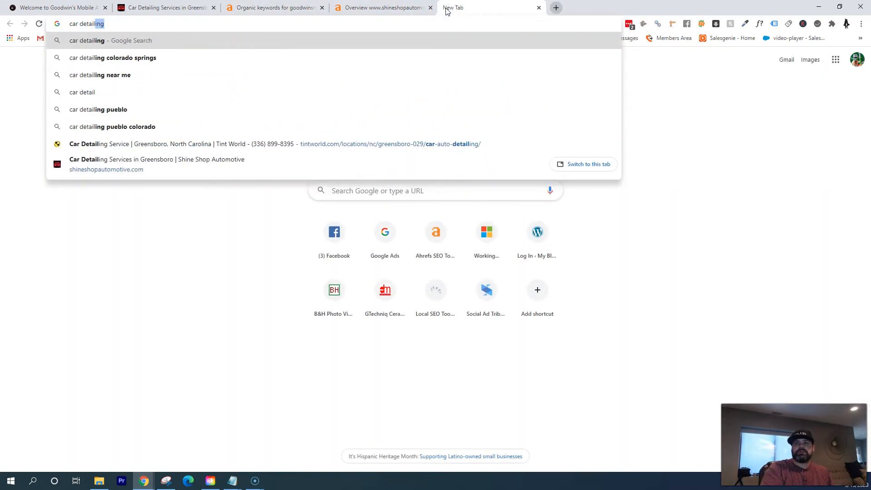
text(greensboro)
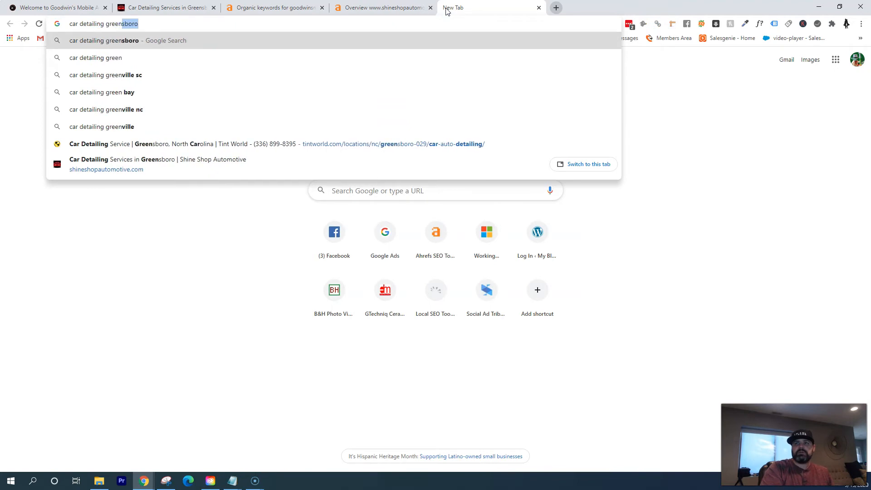
key(Return)
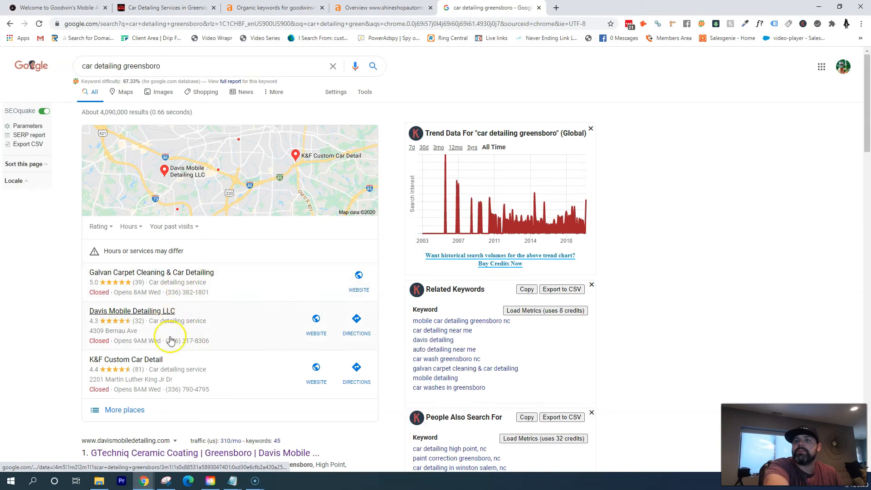
mouse_move(274, 332)
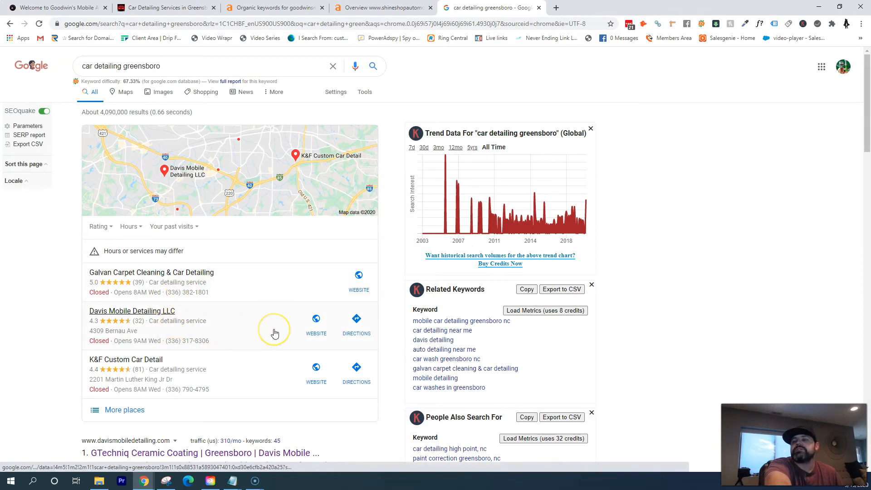
mouse_move(233, 312)
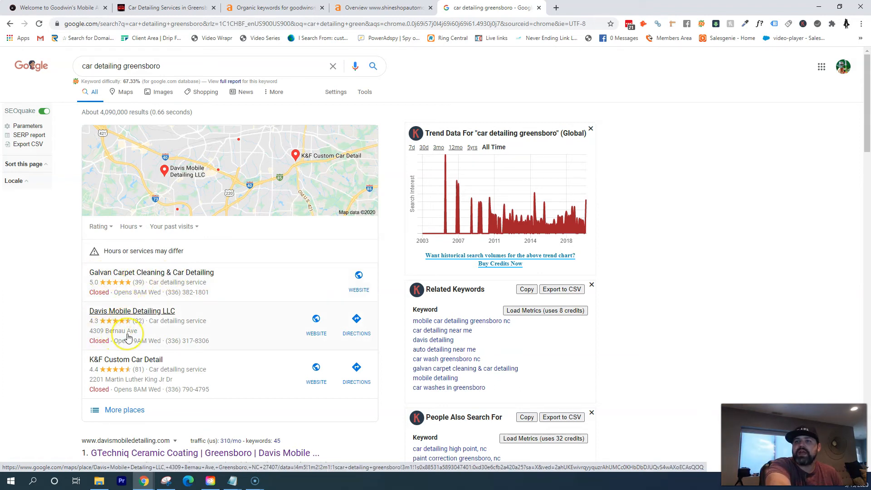
mouse_move(181, 347)
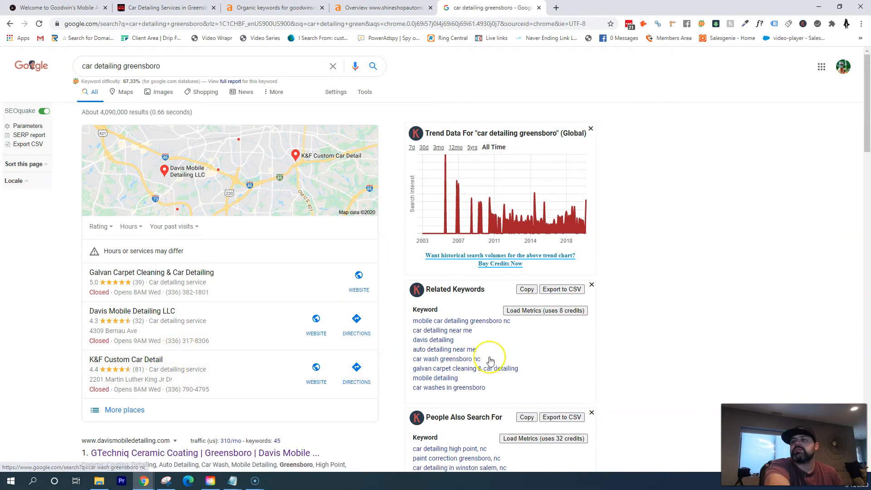
mouse_move(490, 361)
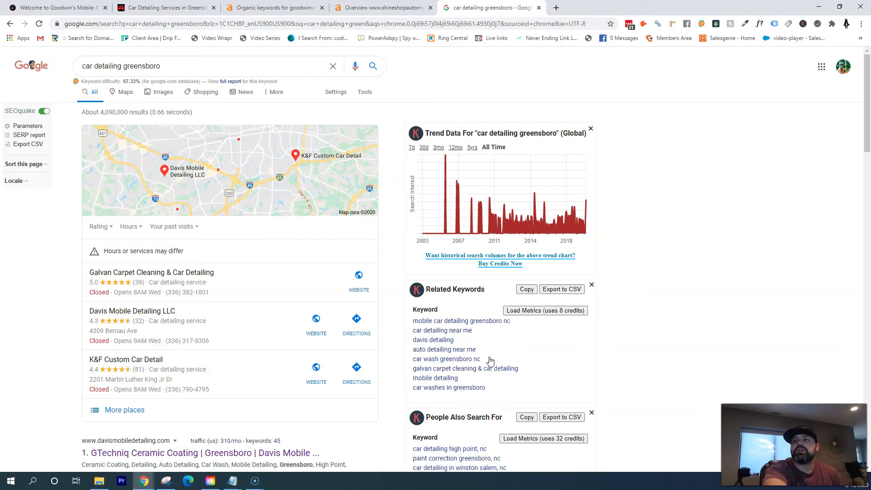
mouse_move(446, 359)
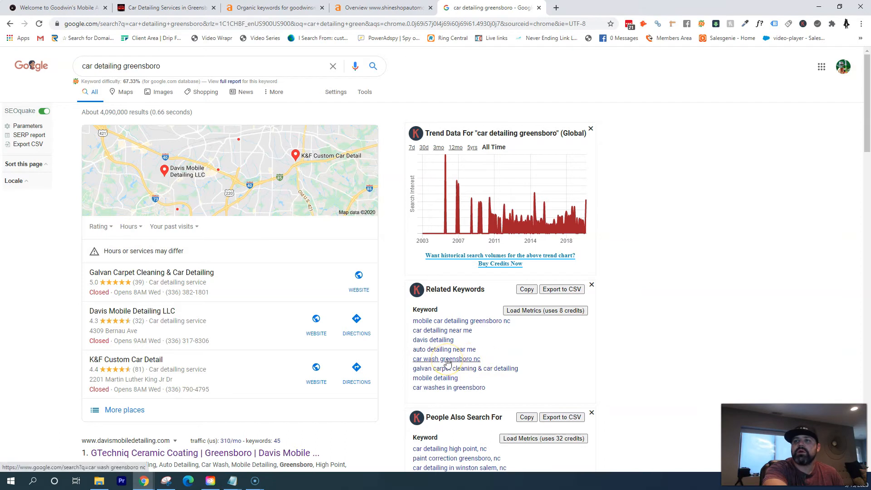
mouse_move(418, 284)
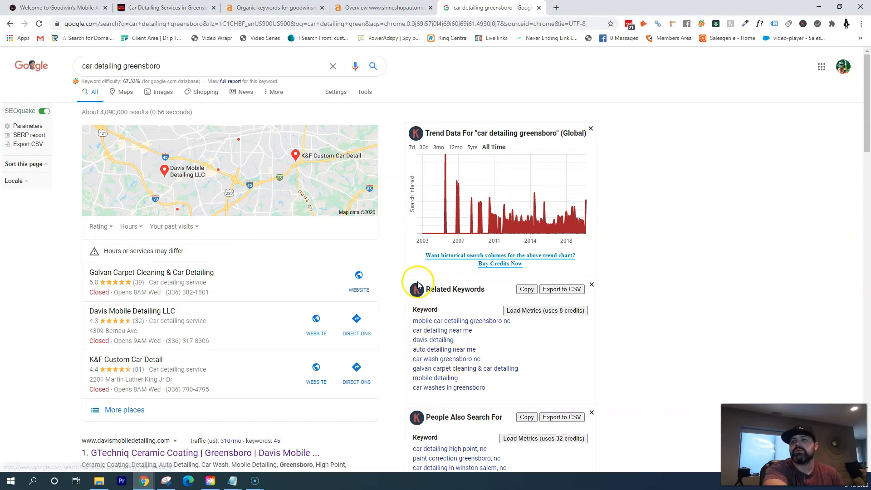
mouse_move(247, 344)
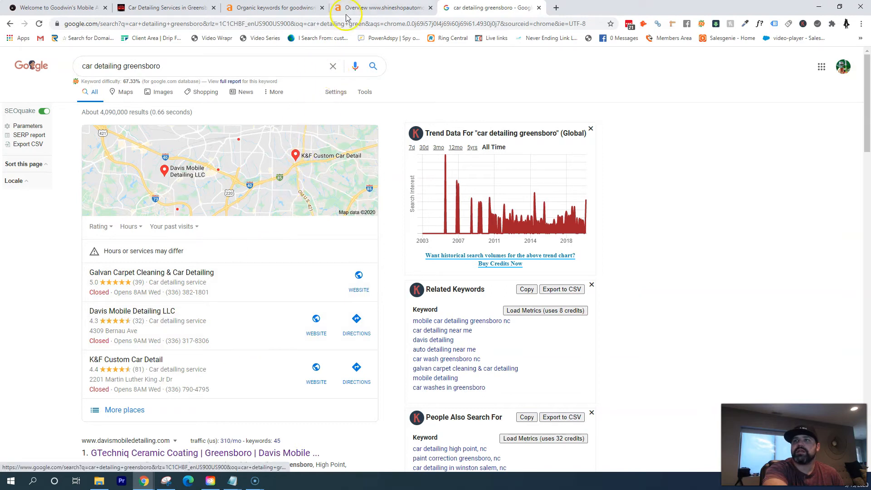
Review shineshopautomotive.com's organic keywords in Ahrefs, then return to its overview
click(382, 7)
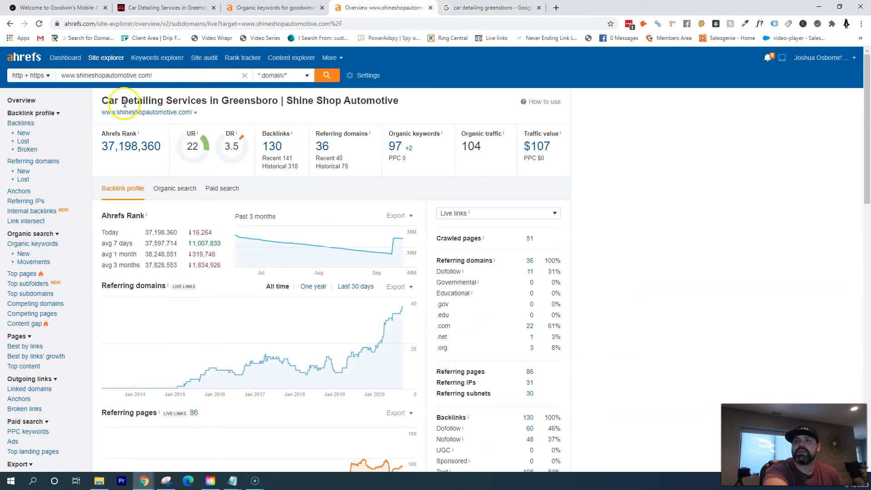
mouse_move(354, 147)
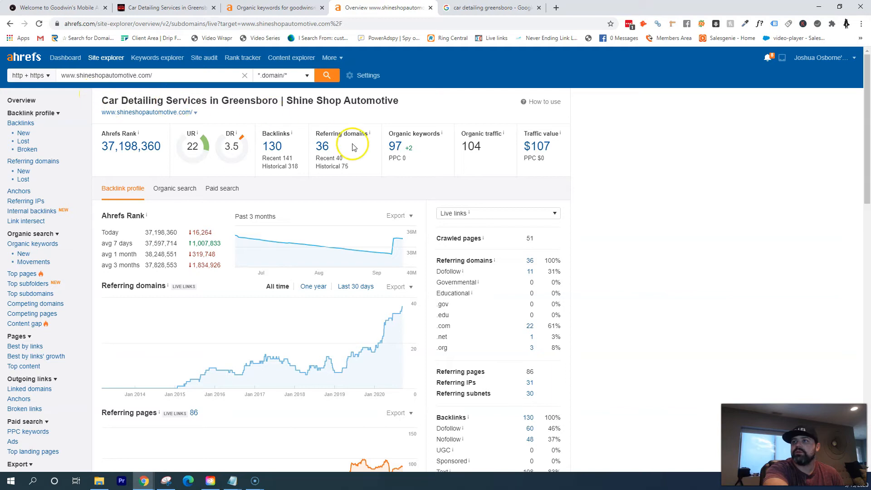
mouse_move(394, 146)
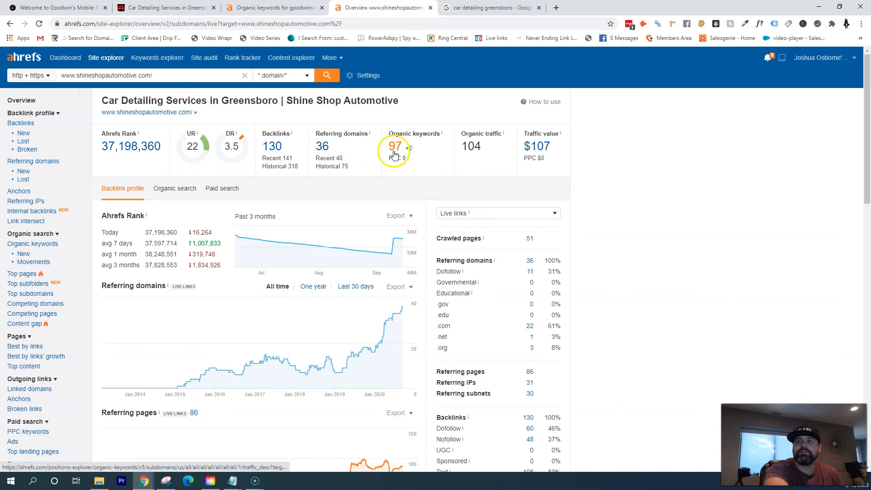
mouse_move(472, 146)
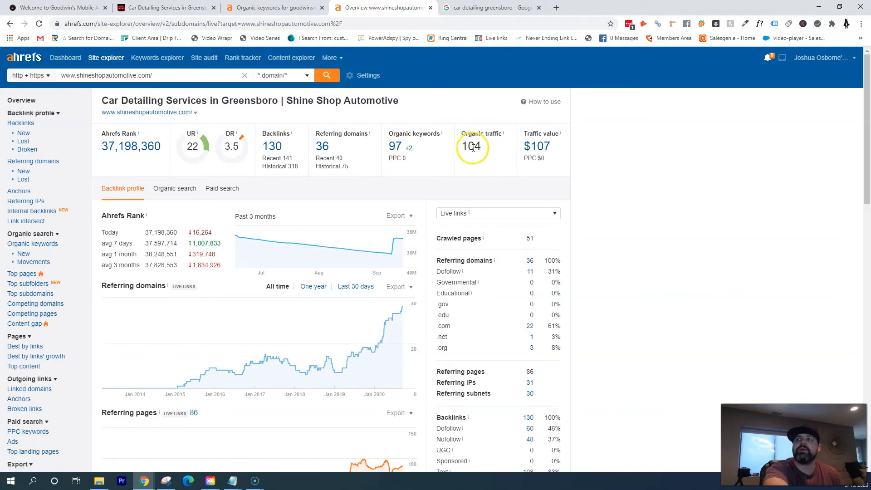
mouse_move(393, 147)
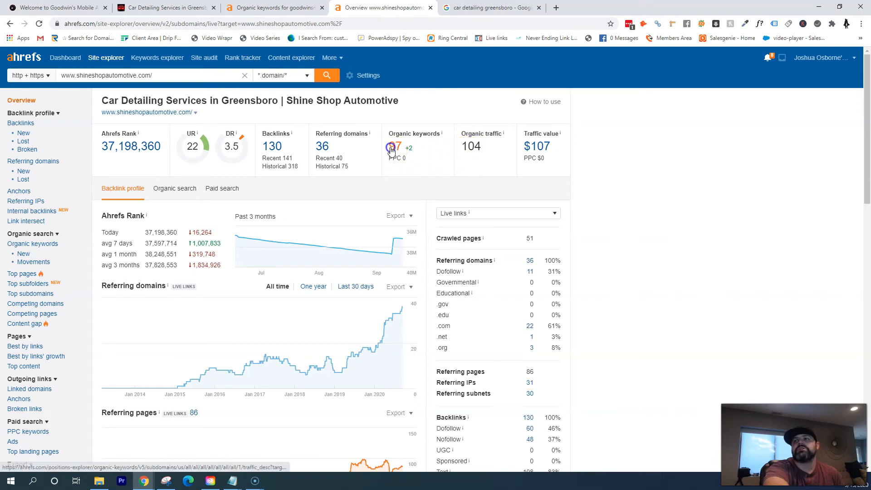
click(393, 146)
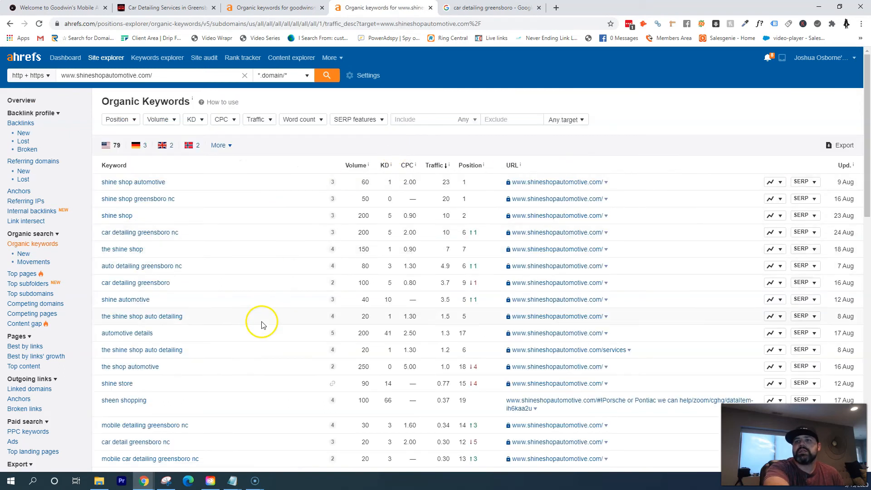
mouse_move(137, 96)
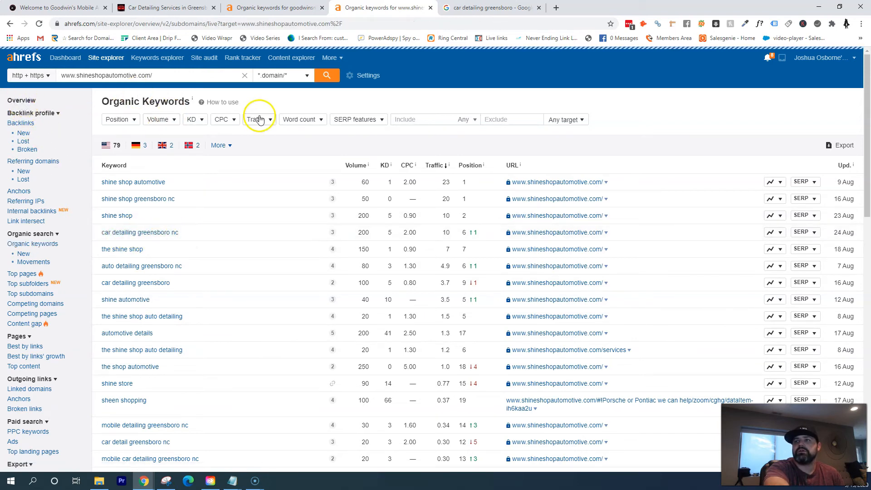
click(21, 101)
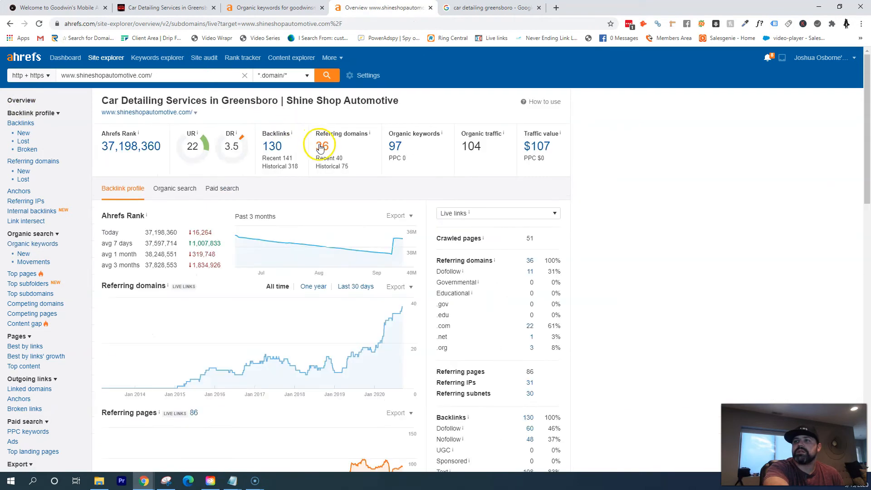
Browse shineshopautomotive.com's 36 referring domains, led by 4mark.net and ft86club.com, and expand one domain's links
click(321, 146)
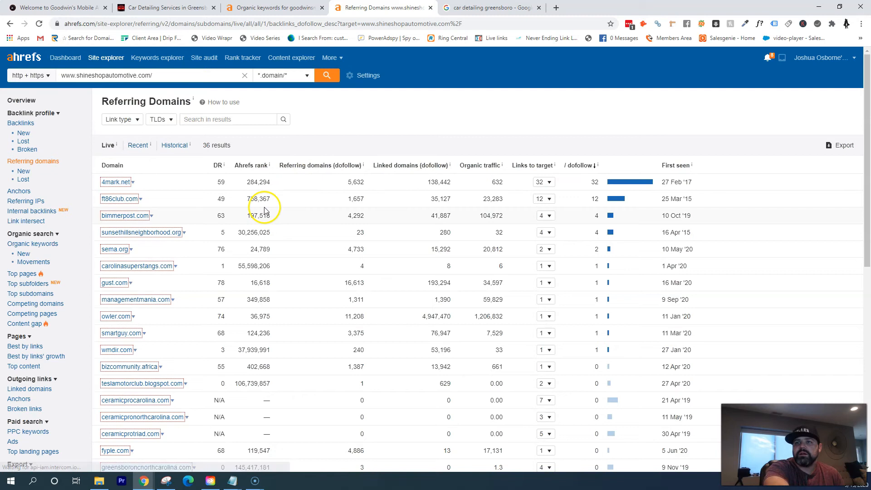
scroll(down, 3)
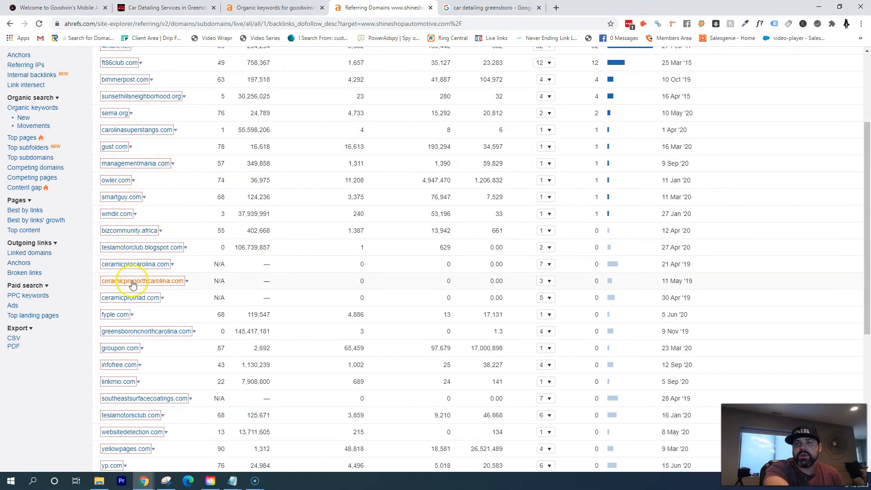
scroll(down, 3)
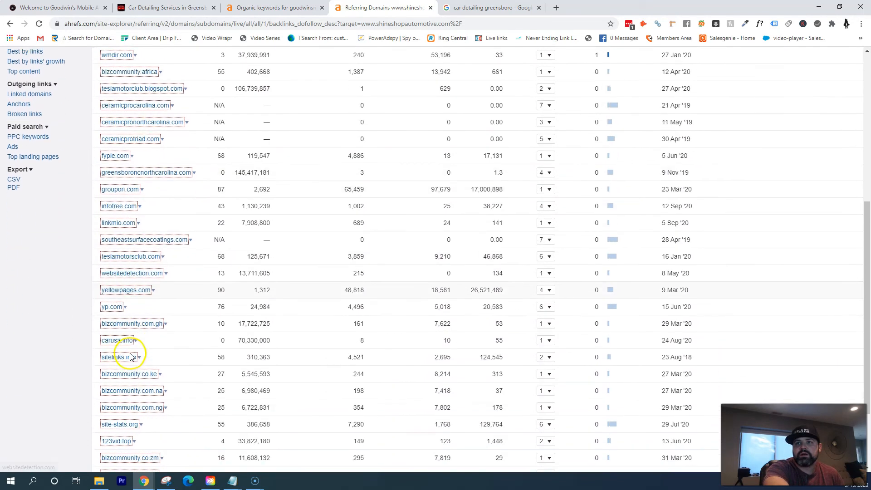
scroll(down, 3)
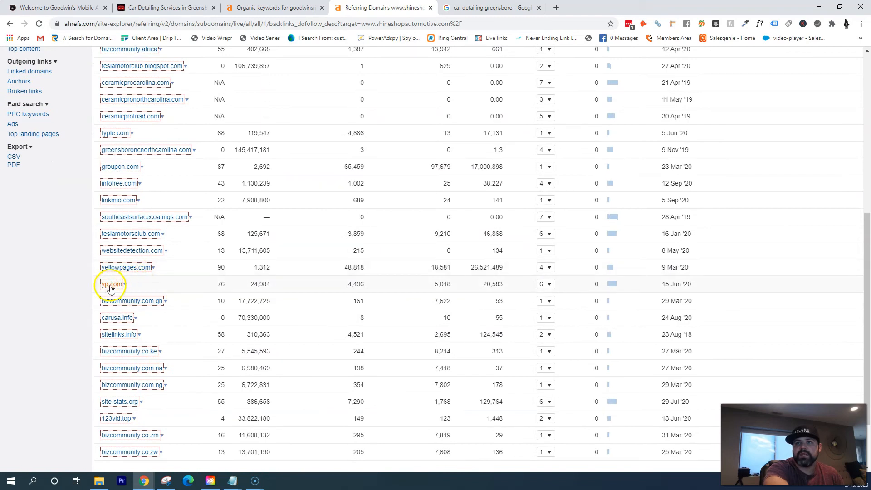
mouse_move(110, 270)
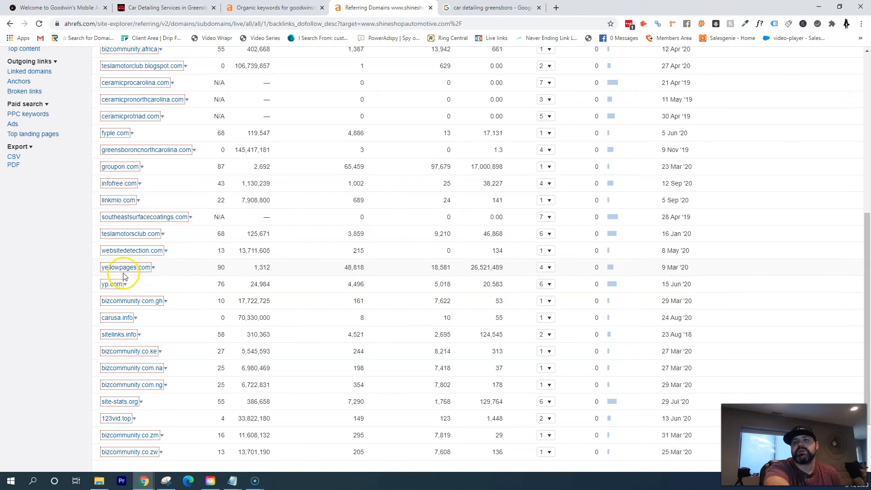
mouse_move(183, 285)
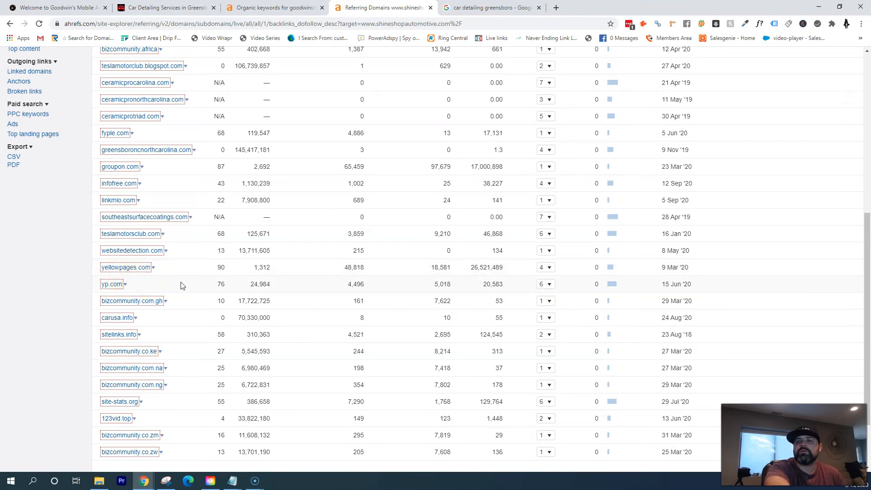
mouse_move(133, 264)
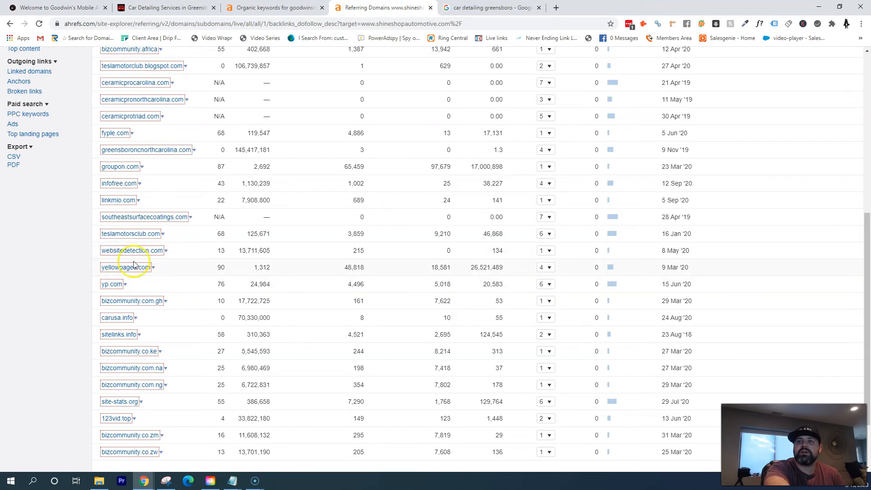
scroll(up, 3)
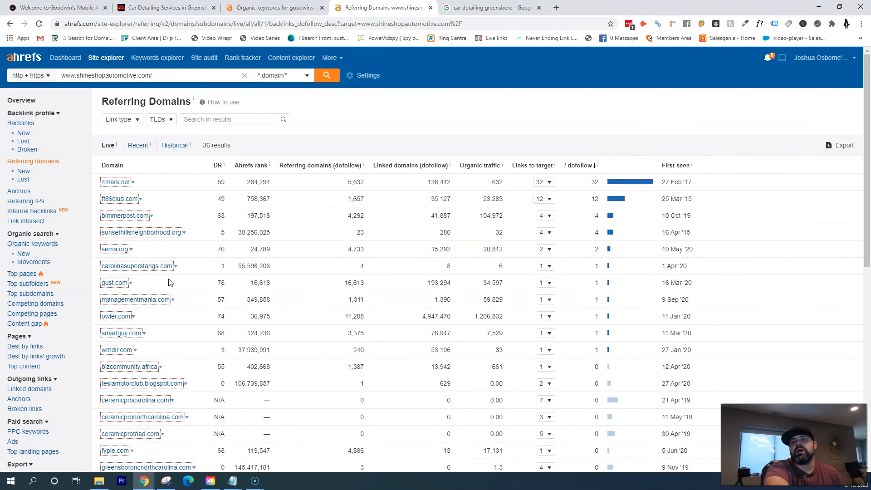
mouse_move(343, 218)
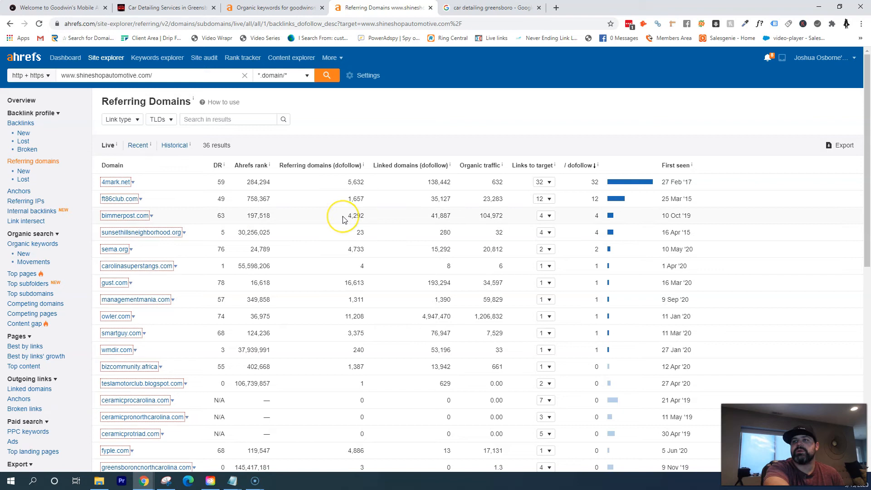
mouse_move(141, 215)
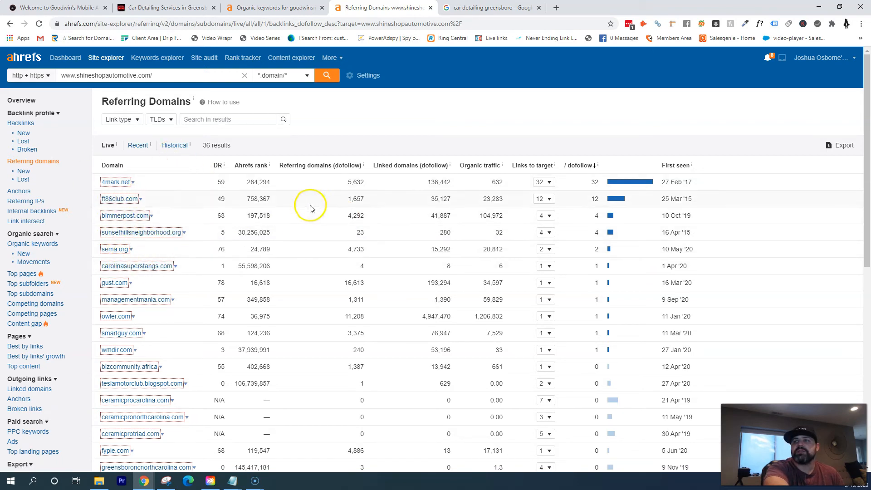
click(542, 232)
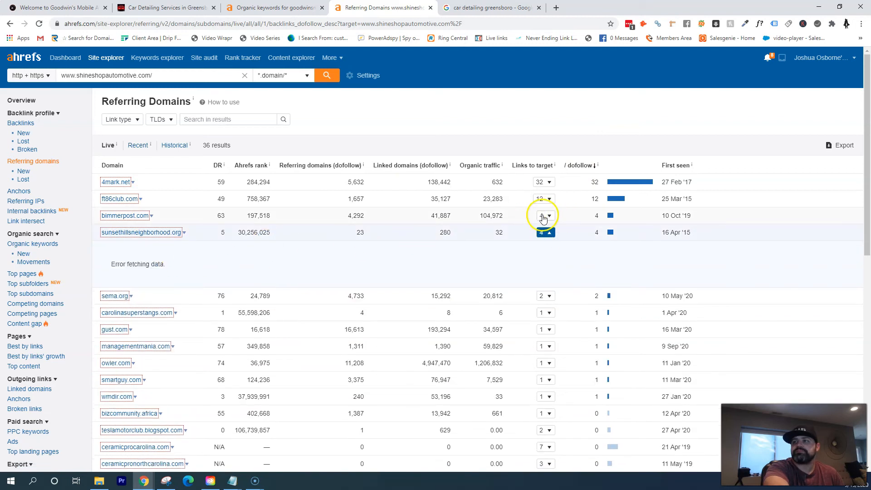
Expand the individual backlinks from ft86club.com and bimmerpost.com
click(547, 216)
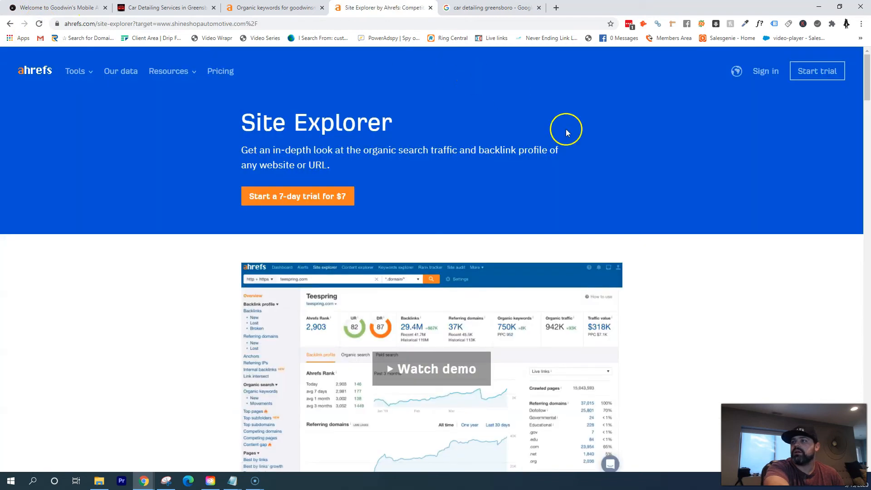
mouse_move(11, 472)
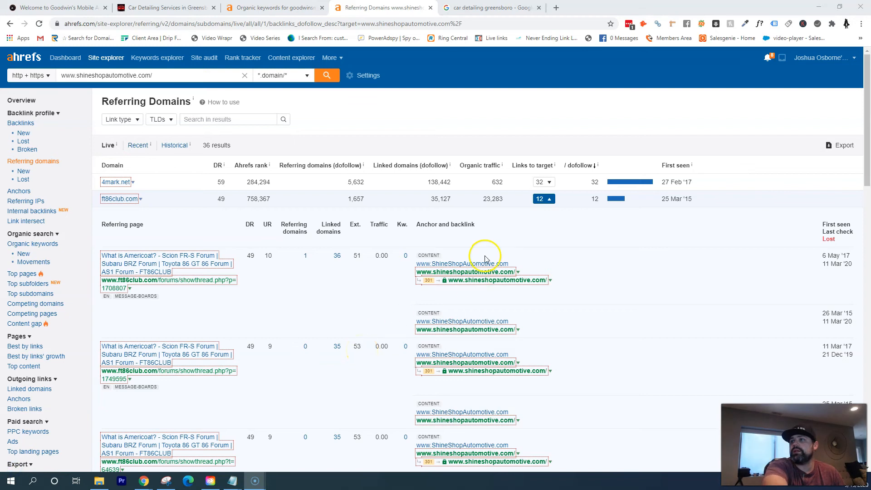
mouse_move(544, 209)
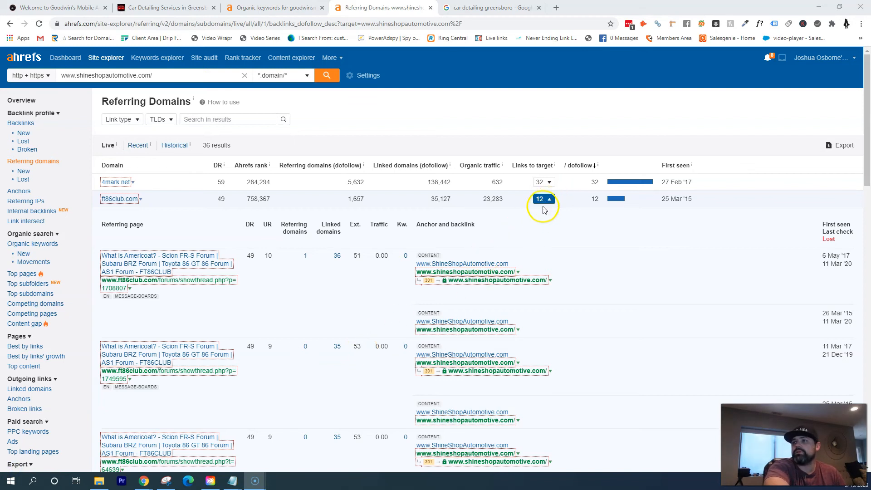
scroll(down, 3)
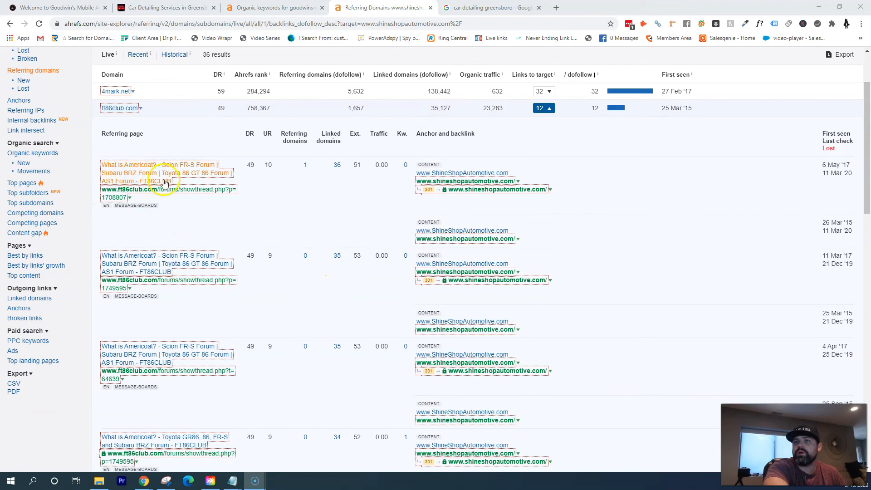
mouse_move(264, 184)
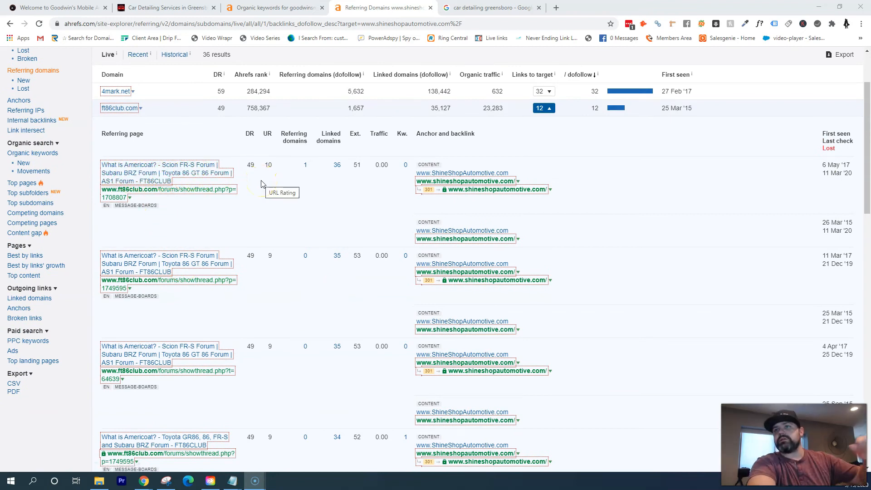
mouse_move(388, 183)
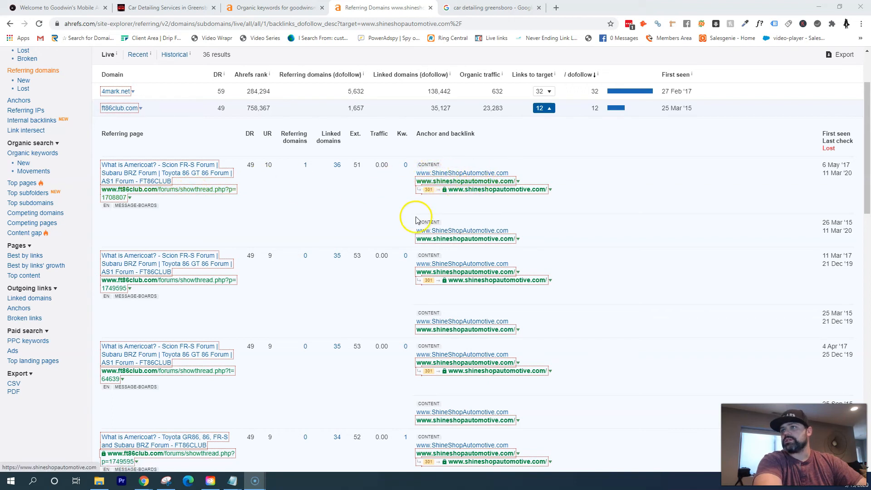
scroll(down, 3)
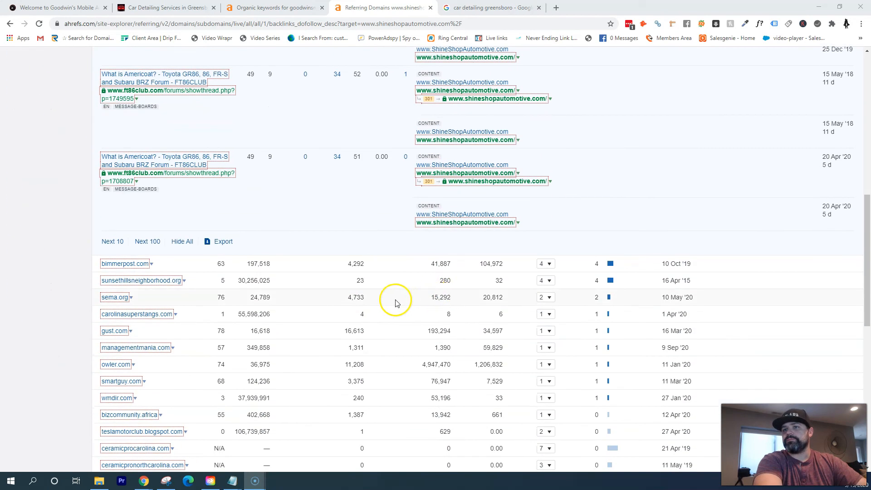
mouse_move(483, 265)
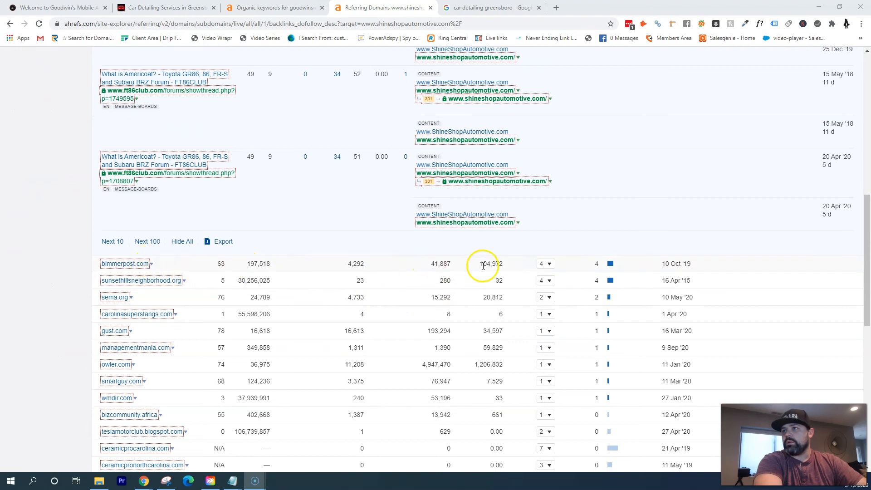
click(549, 263)
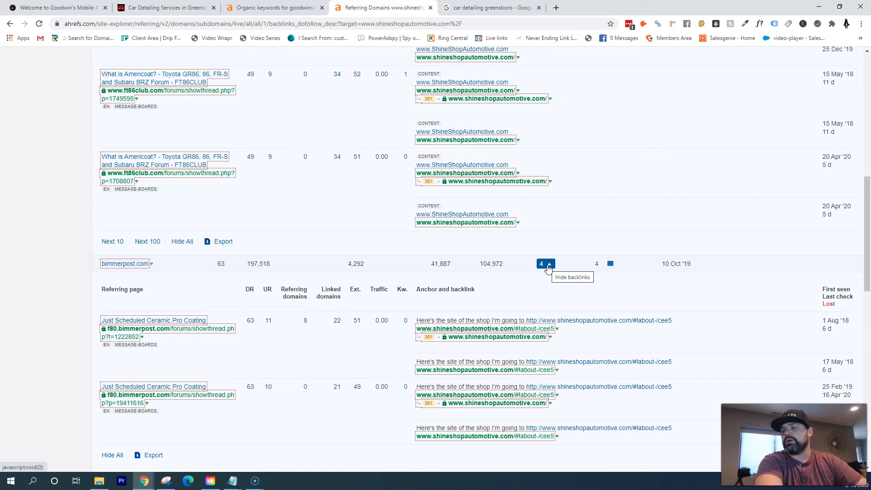
mouse_move(264, 354)
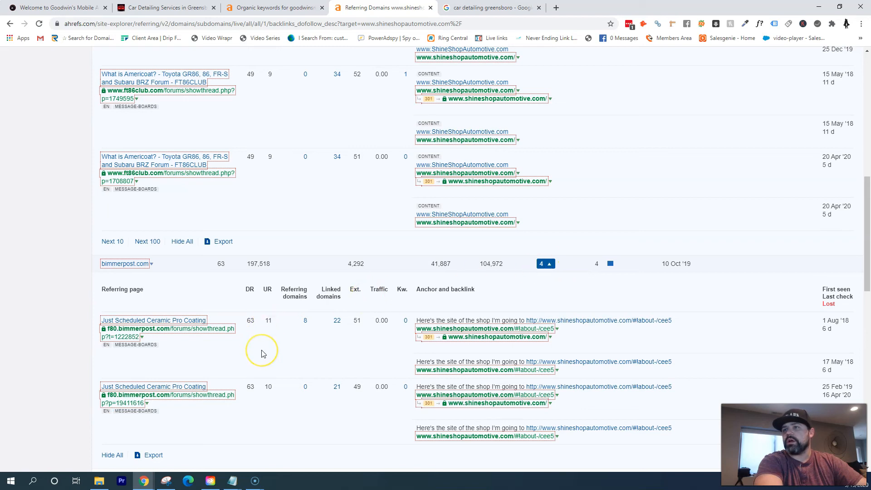
mouse_move(242, 354)
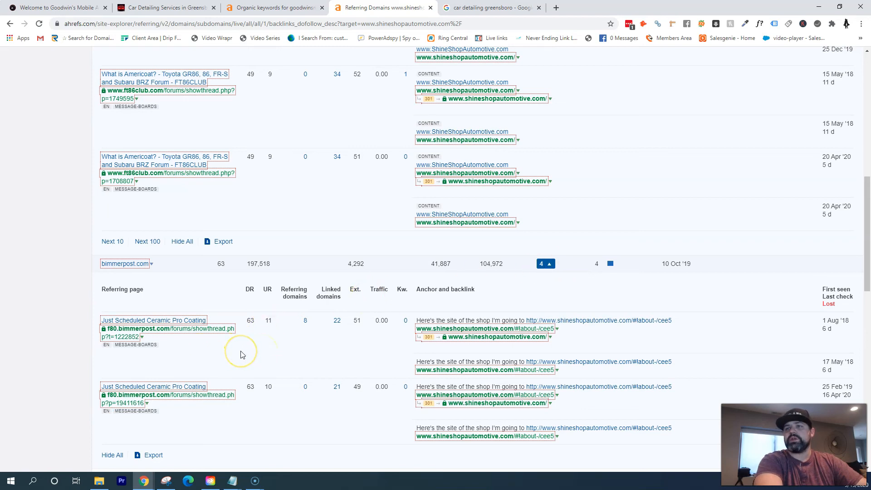
mouse_move(241, 355)
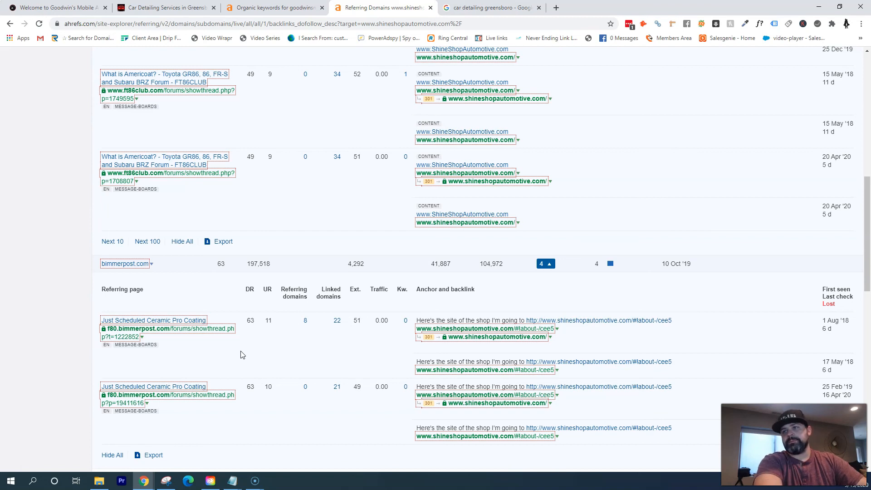
scroll(down, 3)
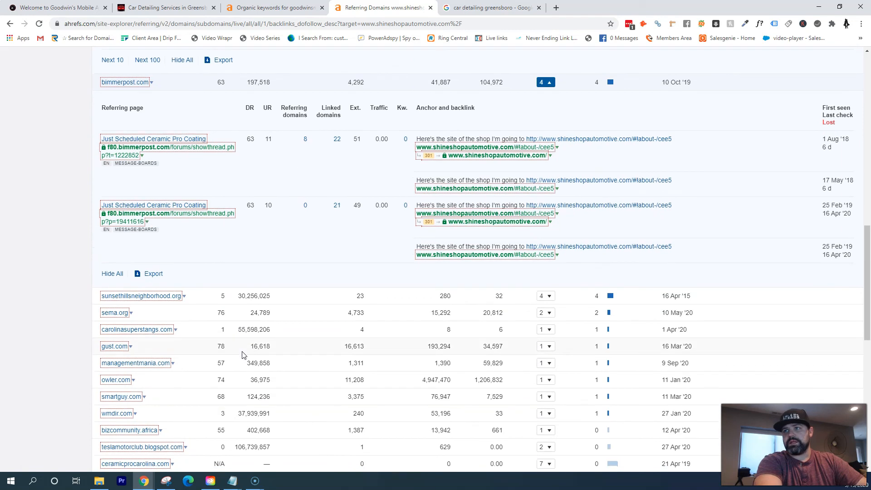
mouse_move(273, 265)
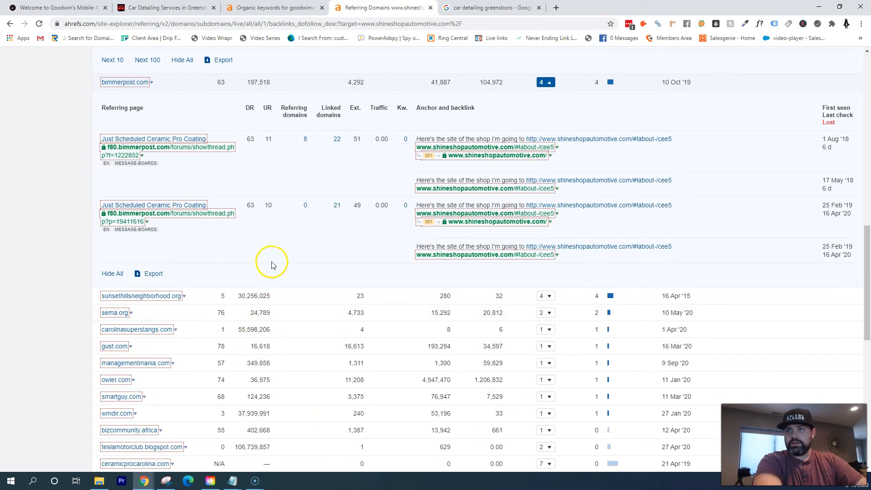
mouse_move(305, 254)
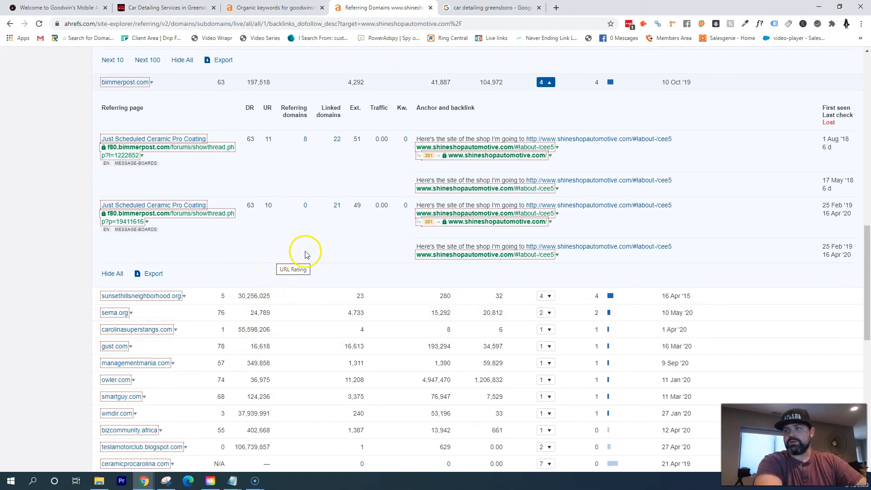
mouse_move(325, 255)
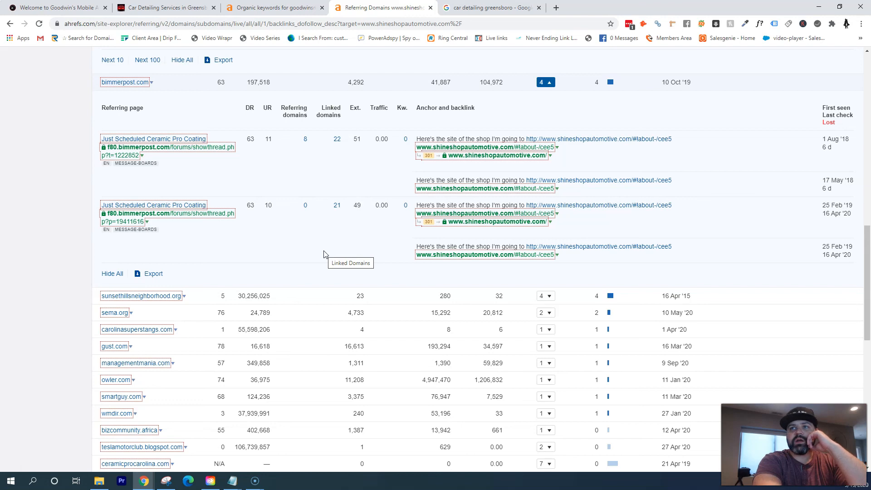
mouse_move(328, 270)
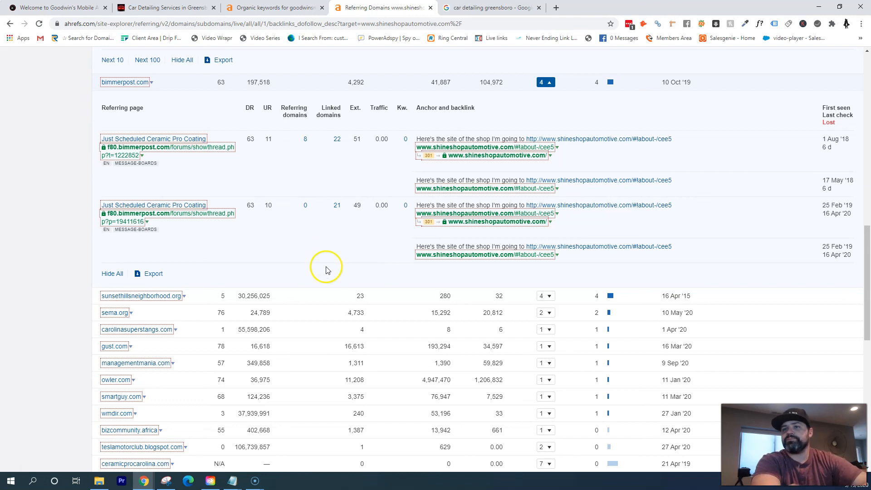
mouse_move(327, 274)
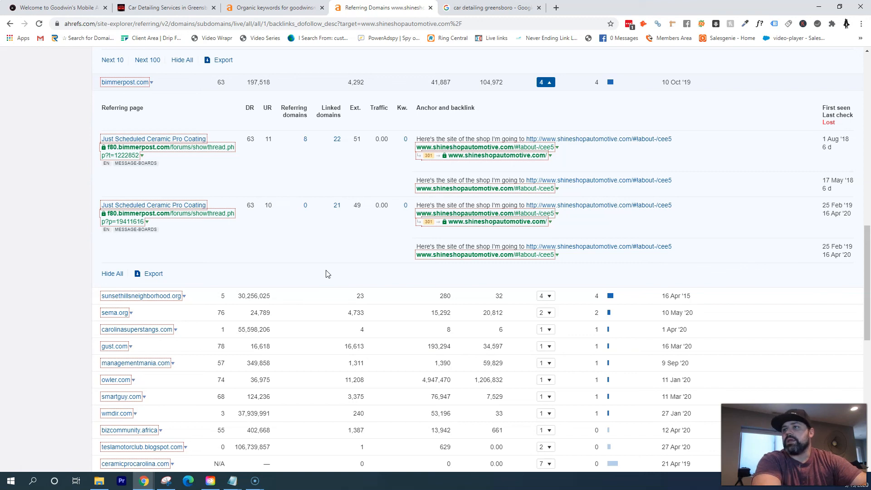
mouse_move(61, 441)
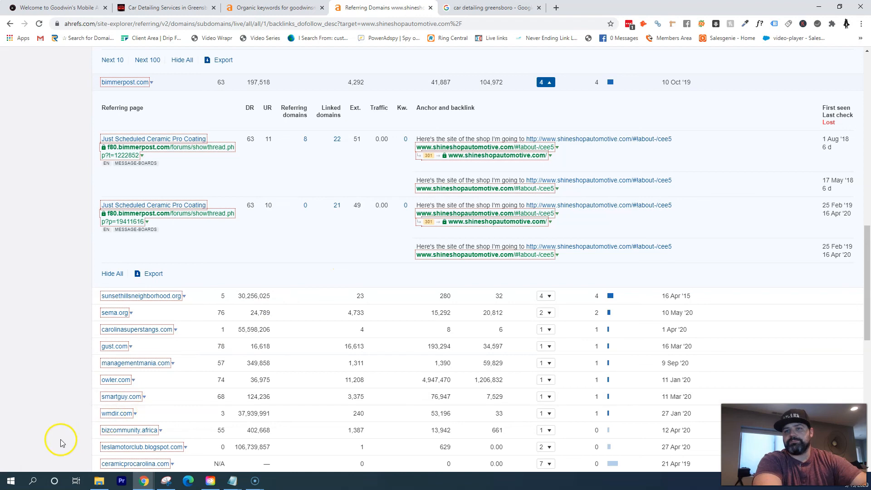